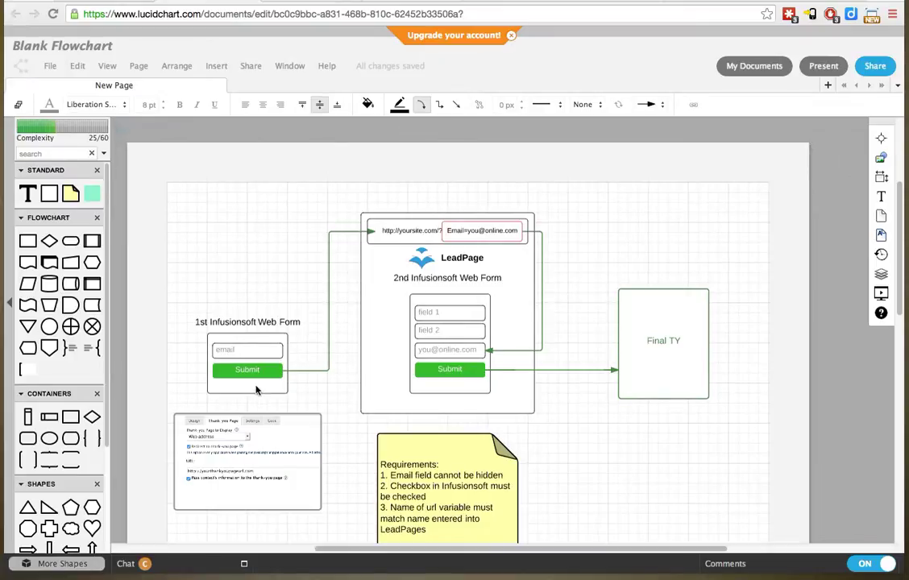
mouse_move(291, 338)
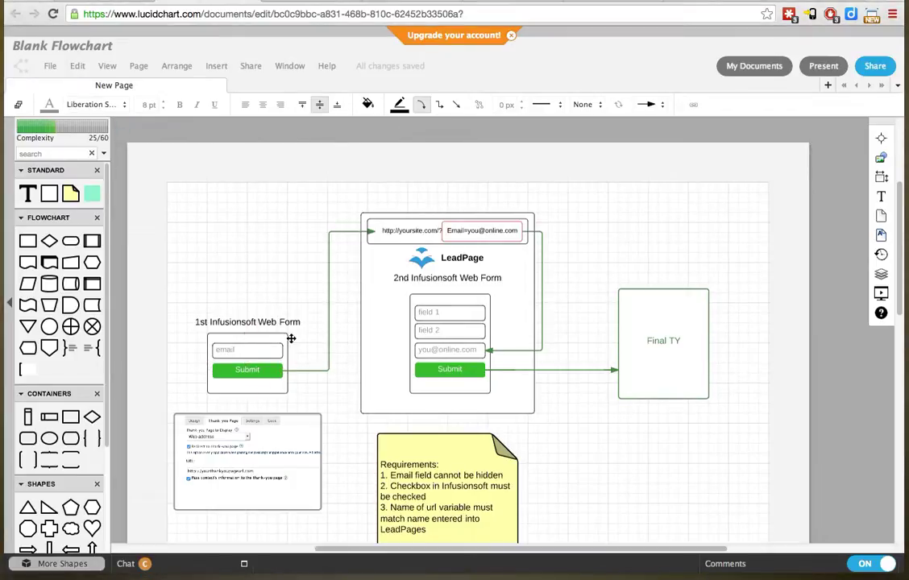
Step: Review the two-step diagram: second web form block, Final TY box and the first form's email field
click(447, 322)
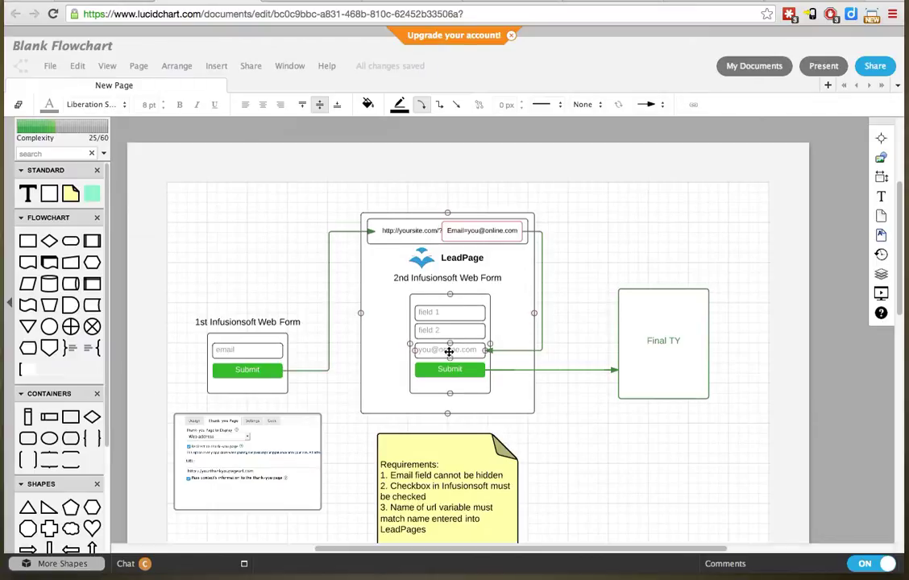
click(663, 340)
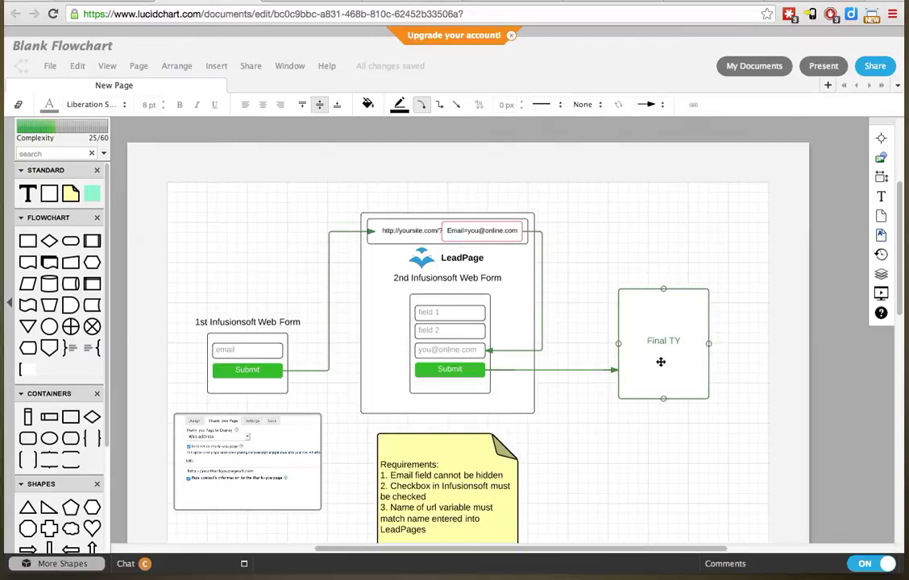
click(247, 349)
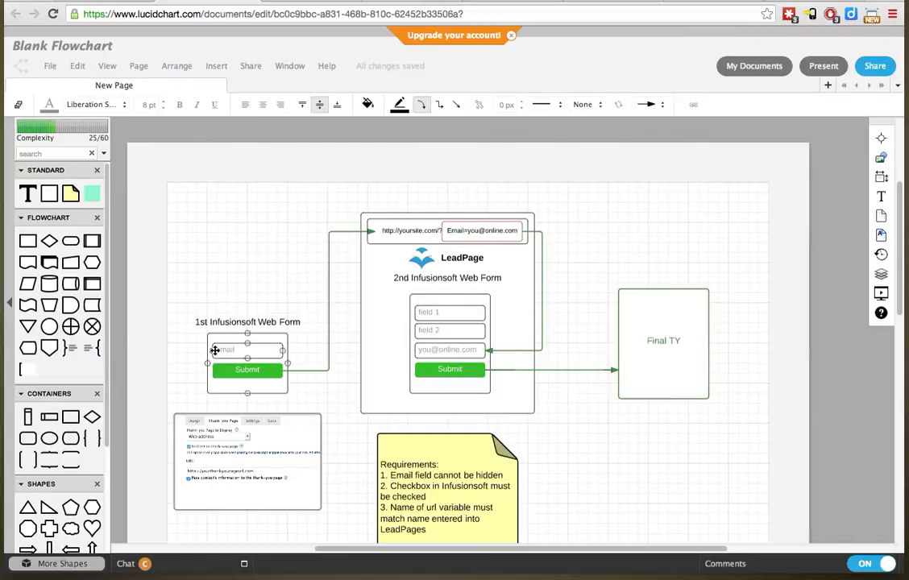
click(630, 460)
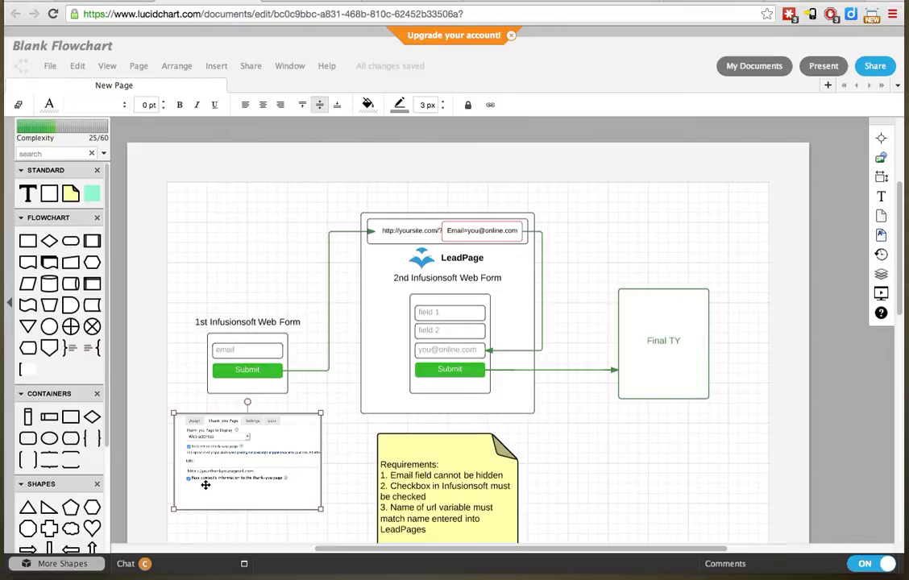
mouse_move(220, 486)
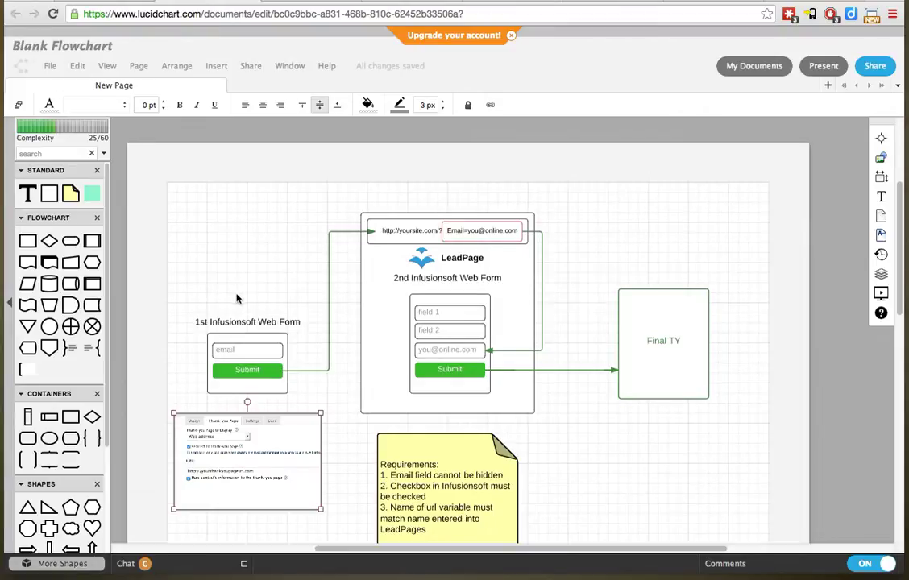
click(246, 370)
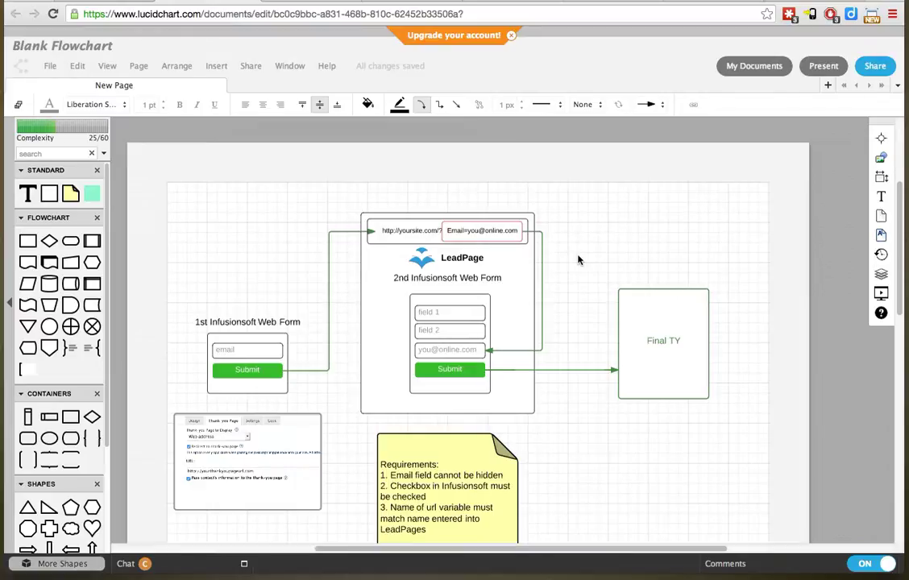
mouse_move(559, 247)
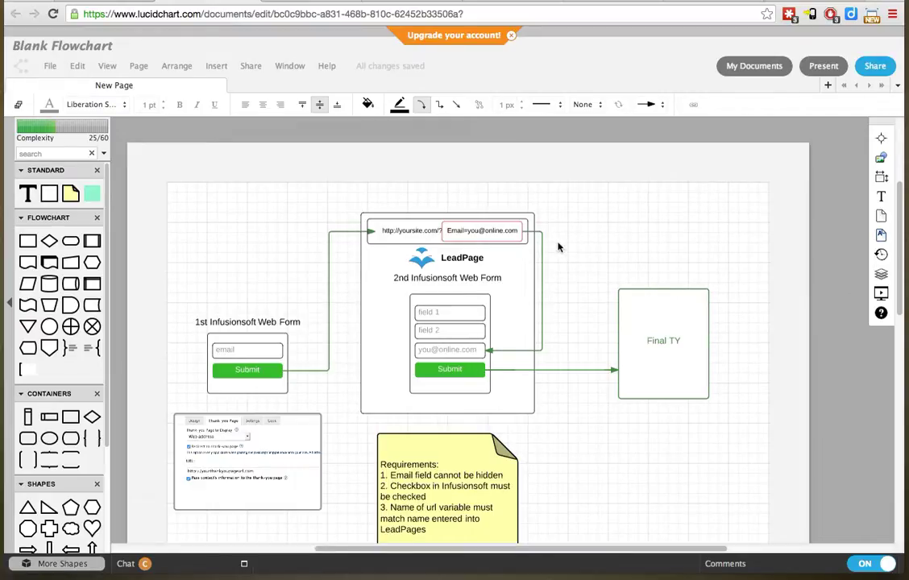
Step: Highlight the second web form block in the diagram again alongside the Final TY box
click(448, 365)
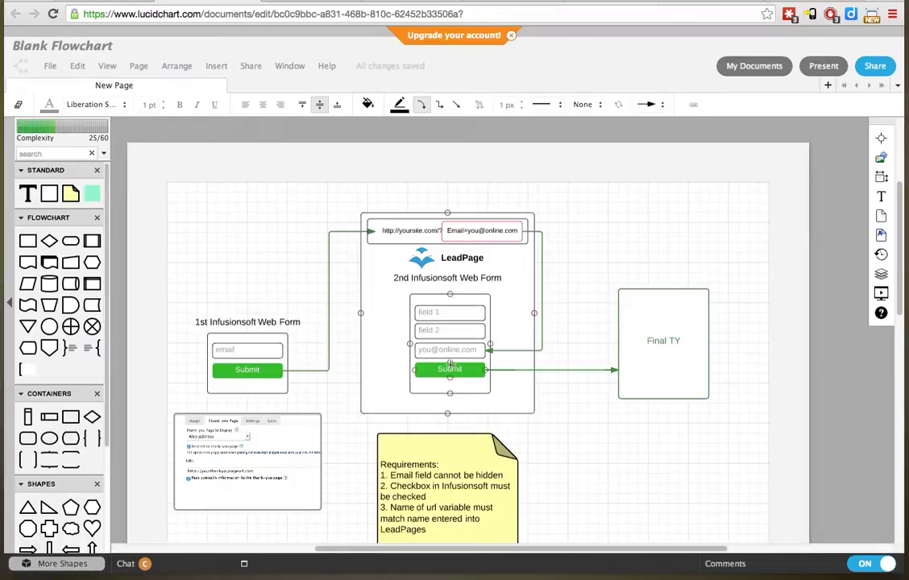
click(599, 423)
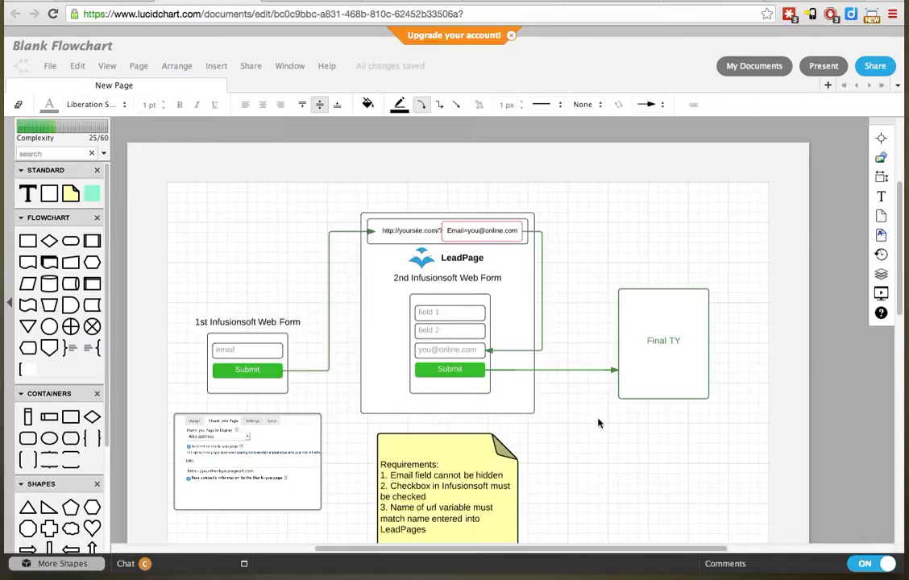
mouse_move(607, 423)
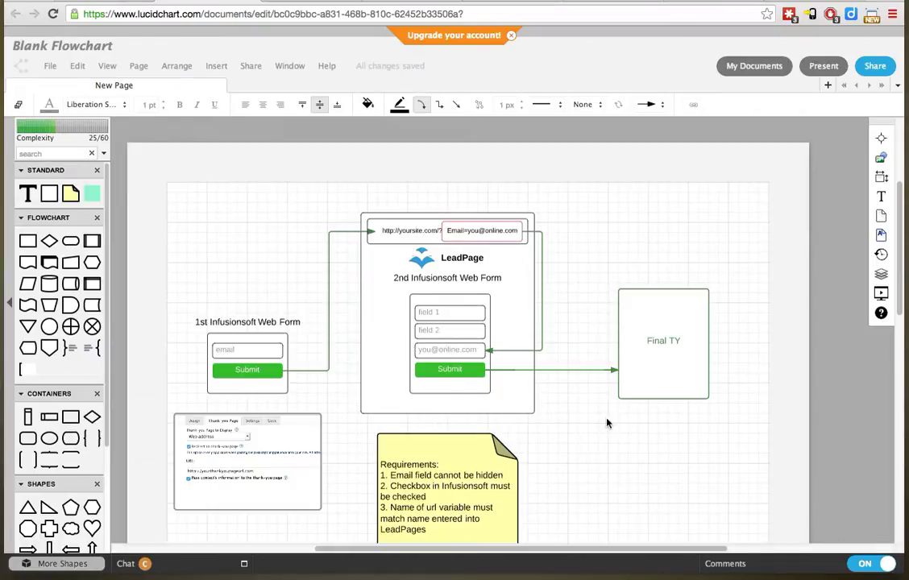
click(449, 368)
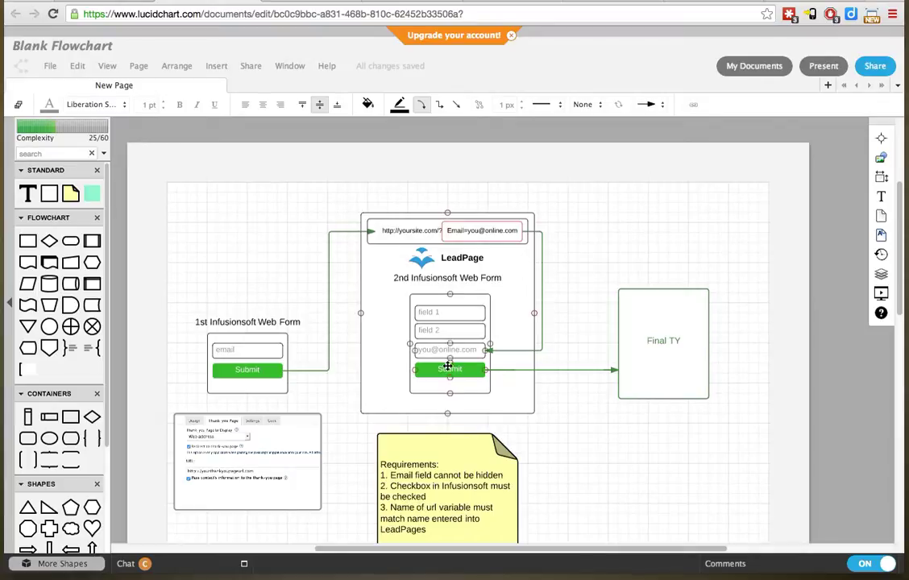
click(663, 341)
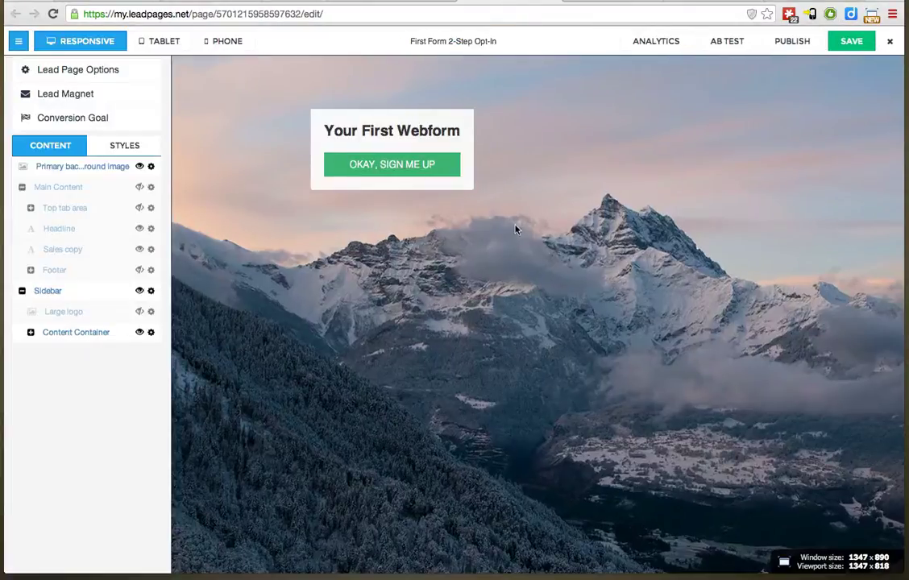
Step: Inspect the form behind the first page's sign-up button
click(392, 164)
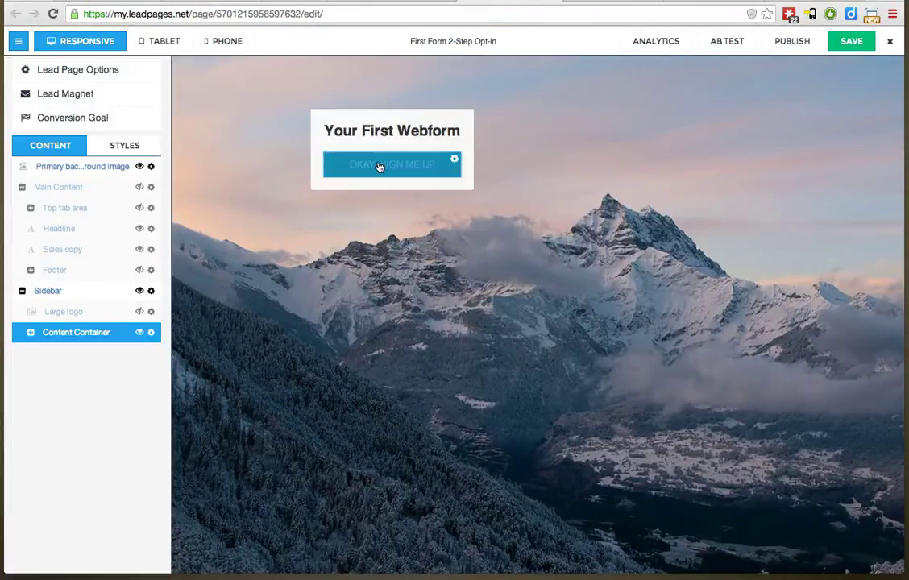
click(391, 165)
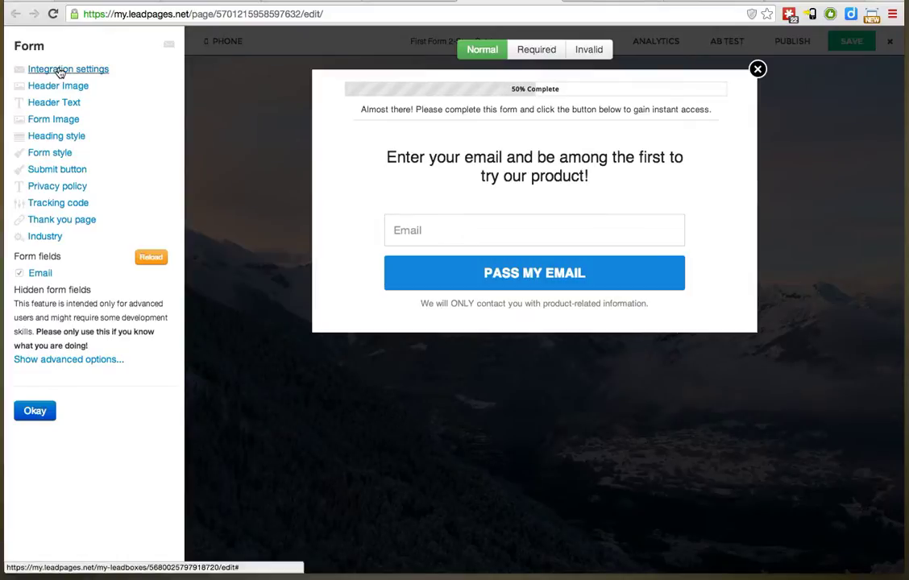
click(67, 69)
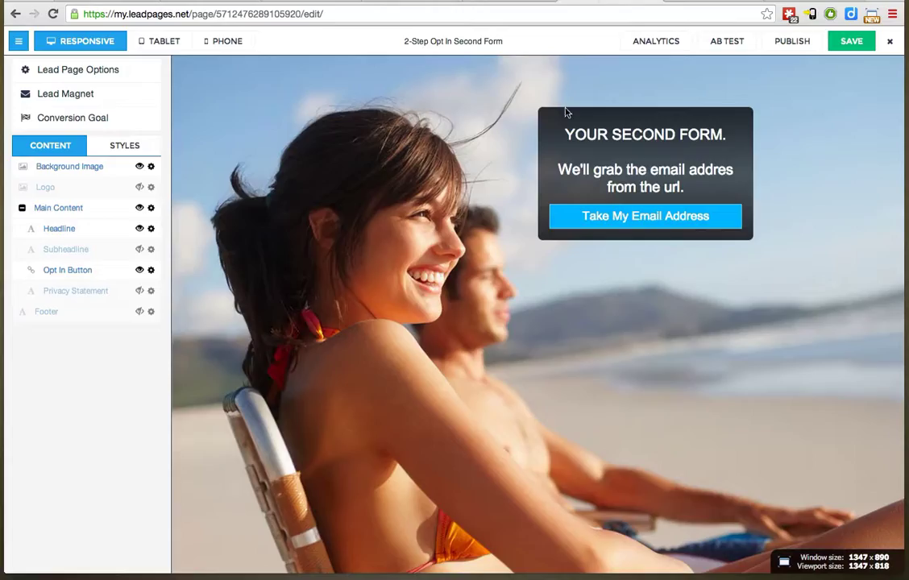
mouse_move(678, 304)
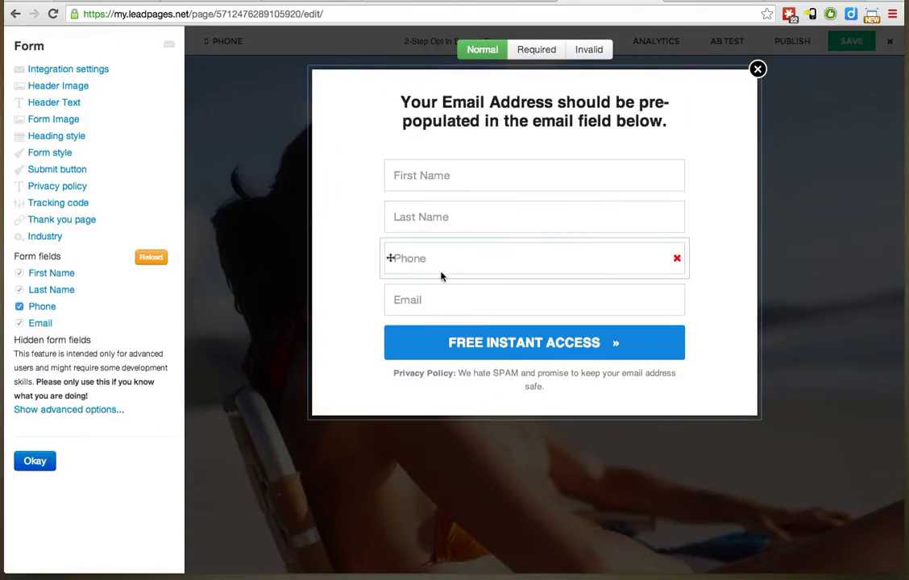
mouse_move(733, 83)
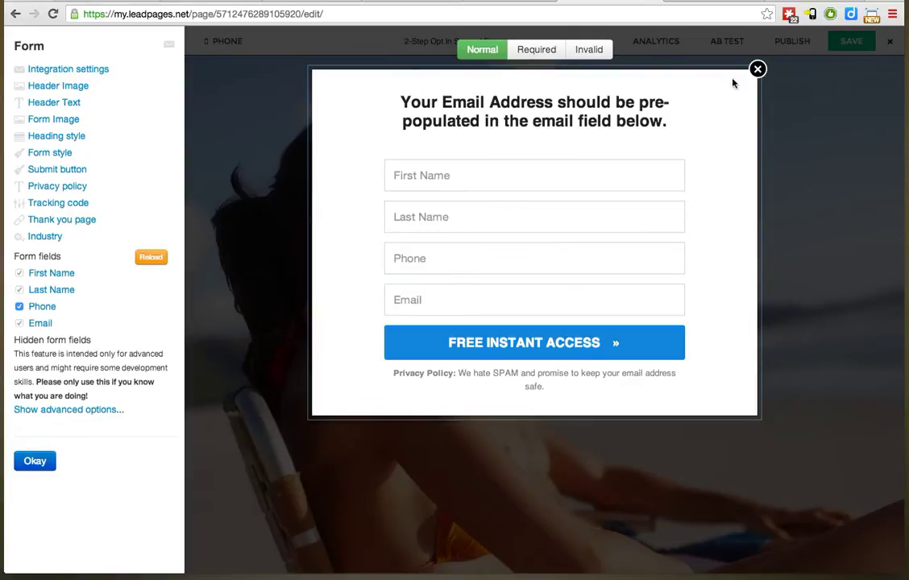
click(756, 69)
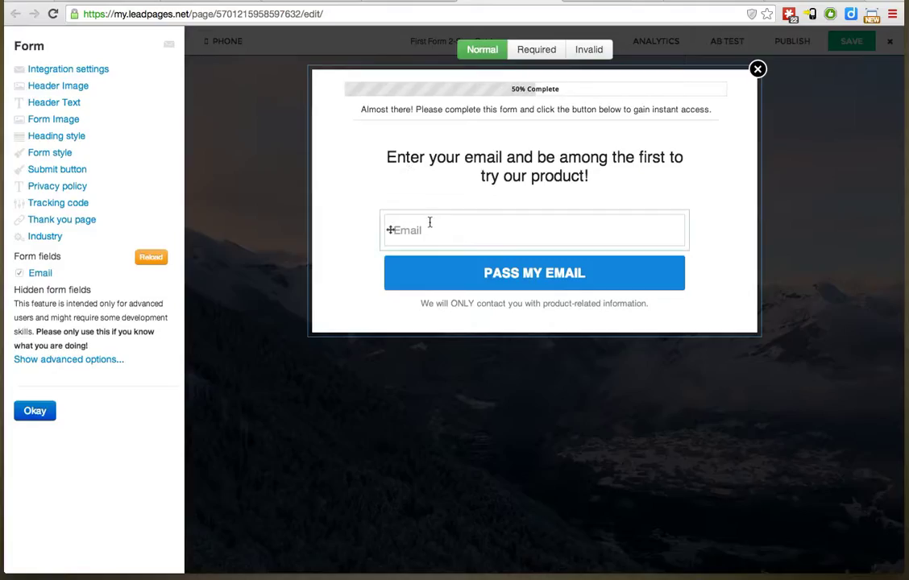
Step: Switch to the 2-Step Opt In Second Form page, view its form, and close the preview
click(757, 69)
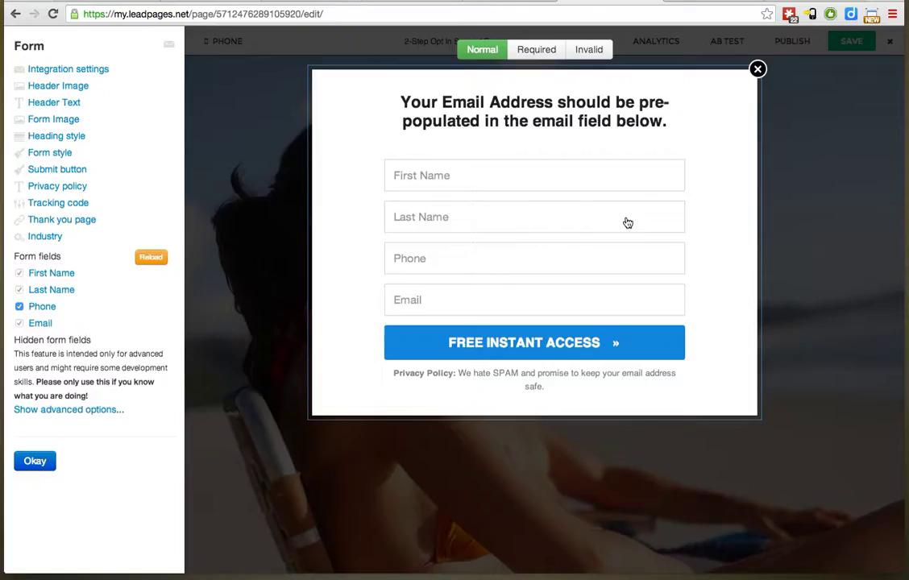
click(534, 175)
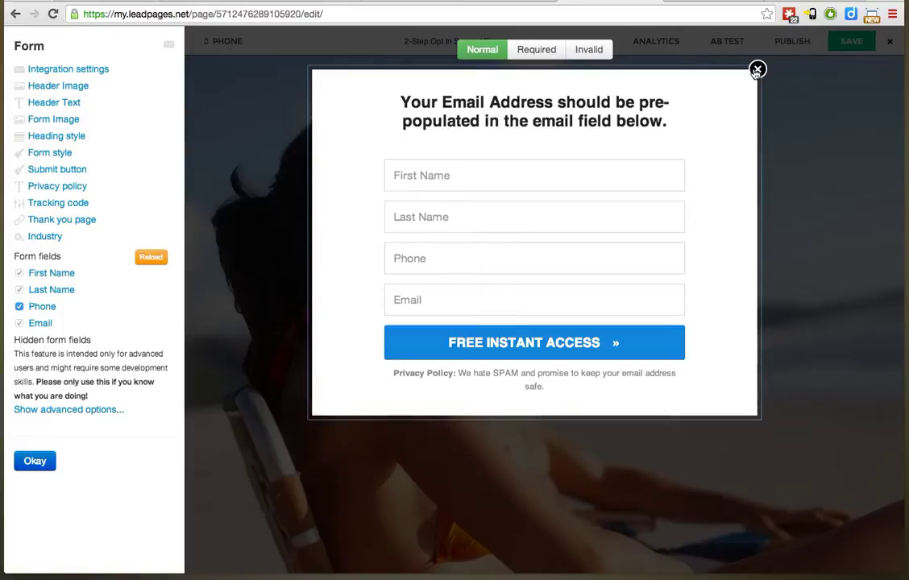
click(757, 70)
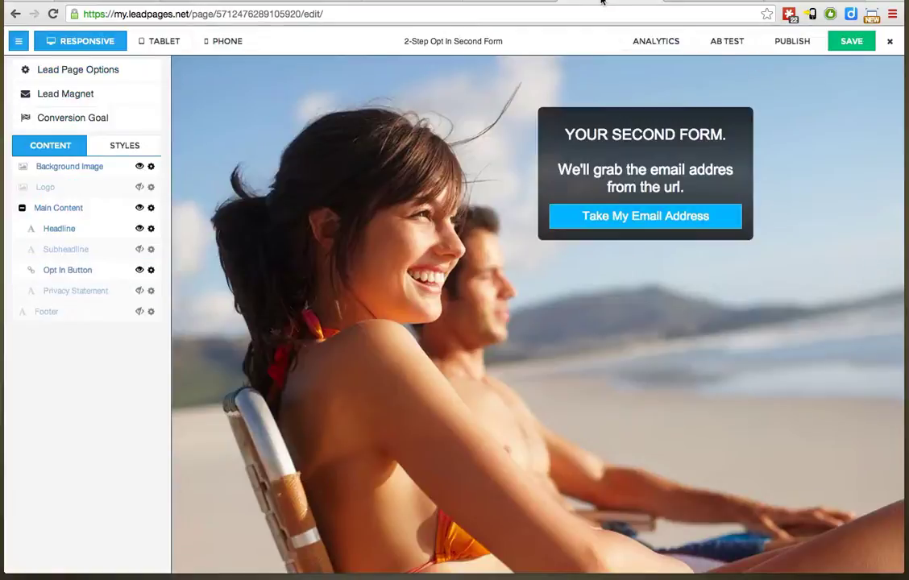
mouse_move(592, 74)
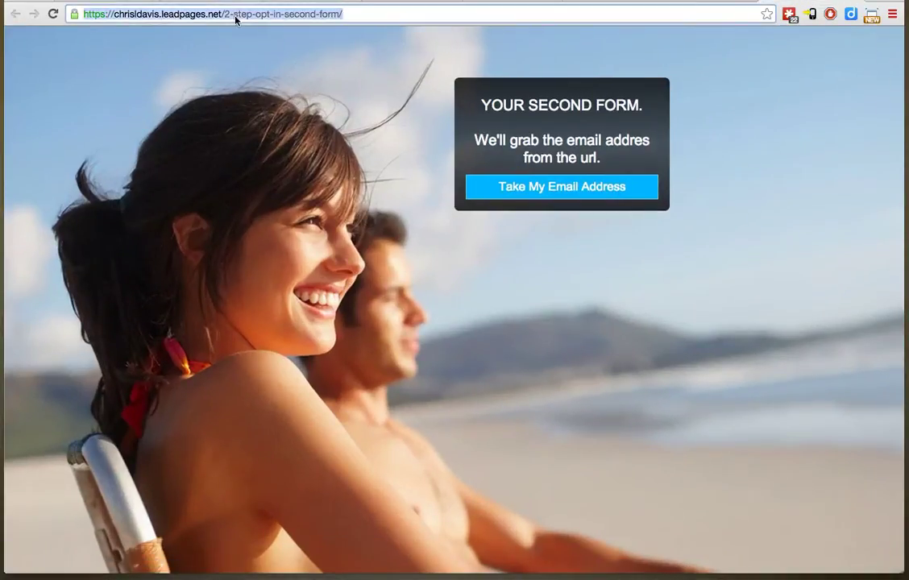
mouse_move(349, 14)
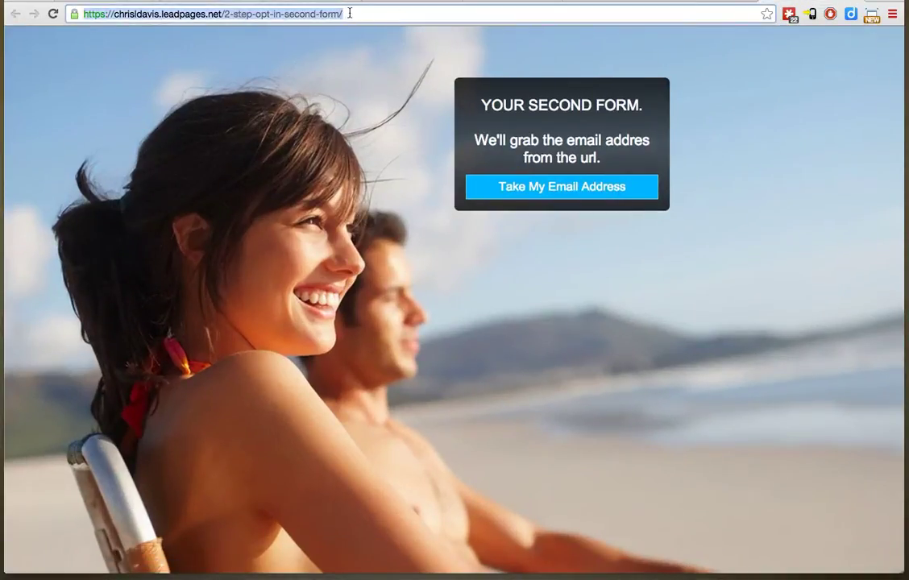
mouse_move(336, 2)
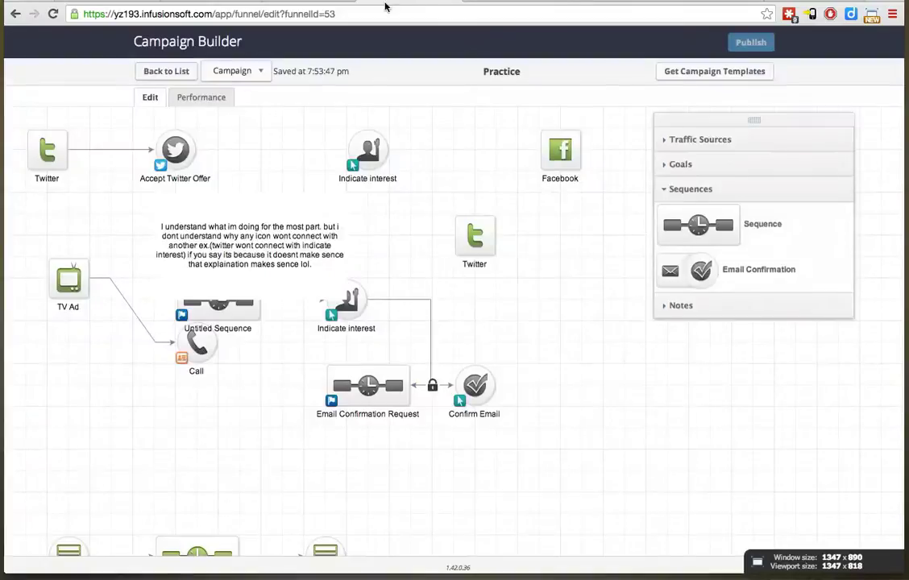
Step: Bring up the web form editor for 'First Webform of 2-Step Opt In' from the campaign canvas
scroll(down, 3)
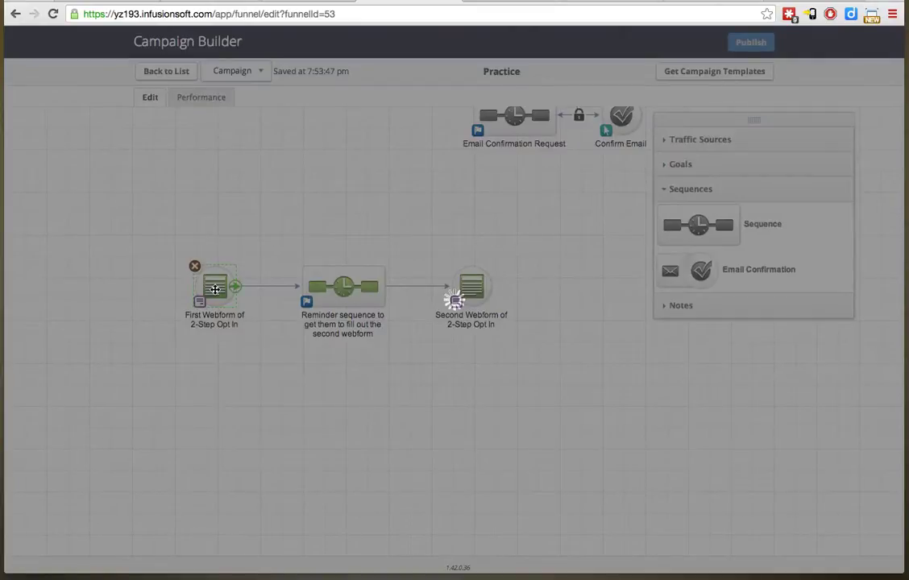
double_click(213, 286)
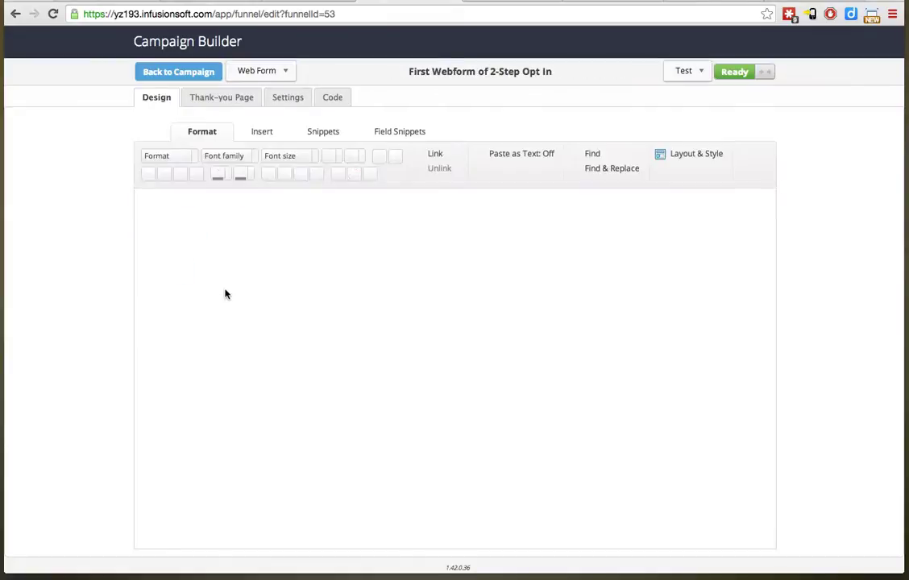
Step: Check the thank-you page sends contacts with their information to the second-form URL, then return to the campaign
click(221, 96)
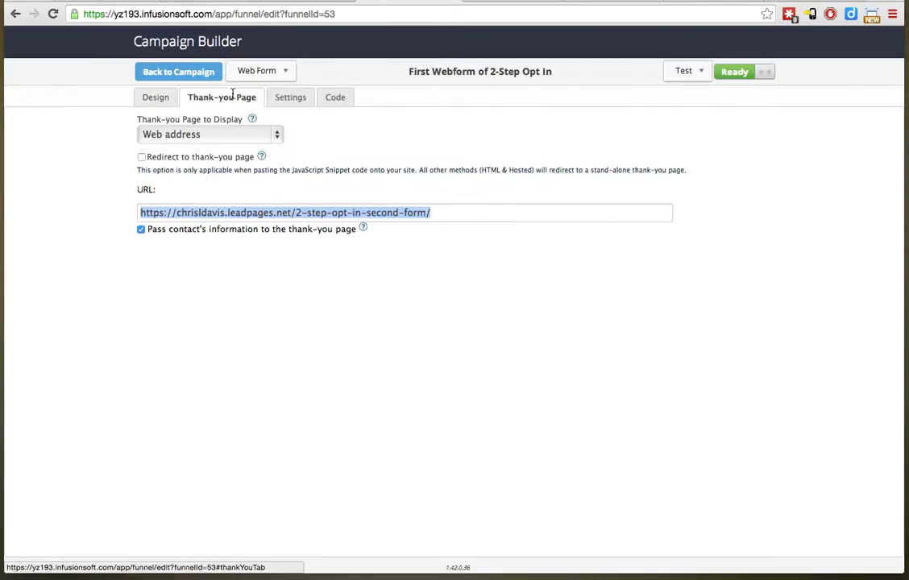
mouse_move(282, 200)
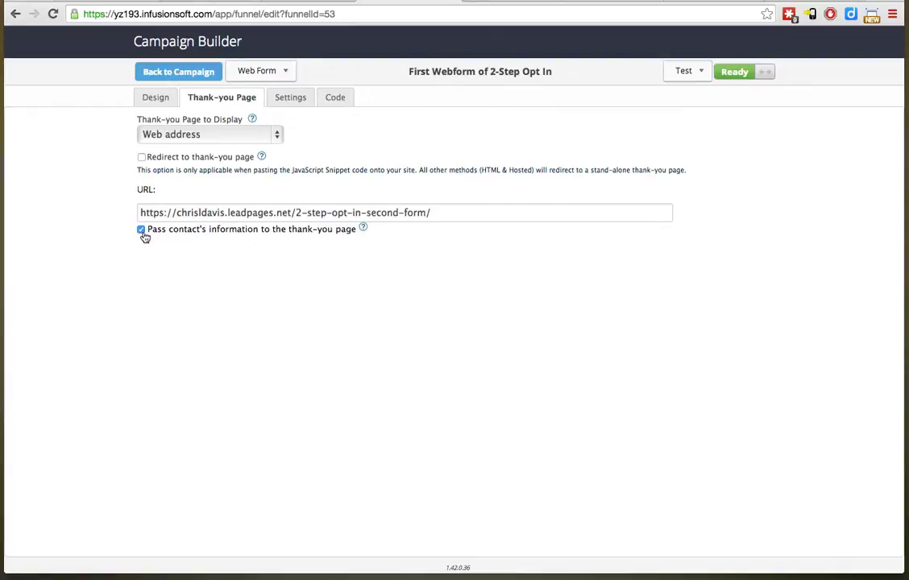
mouse_move(361, 195)
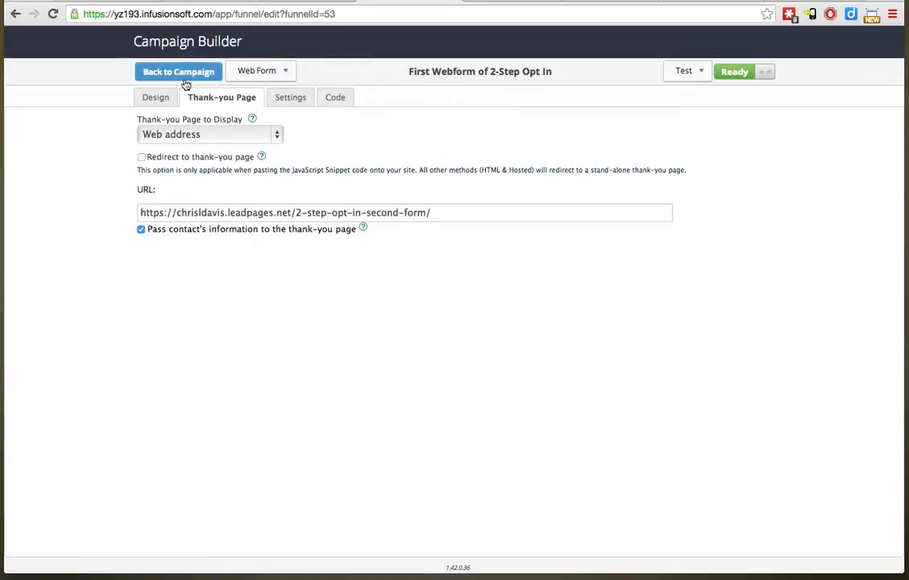
click(178, 71)
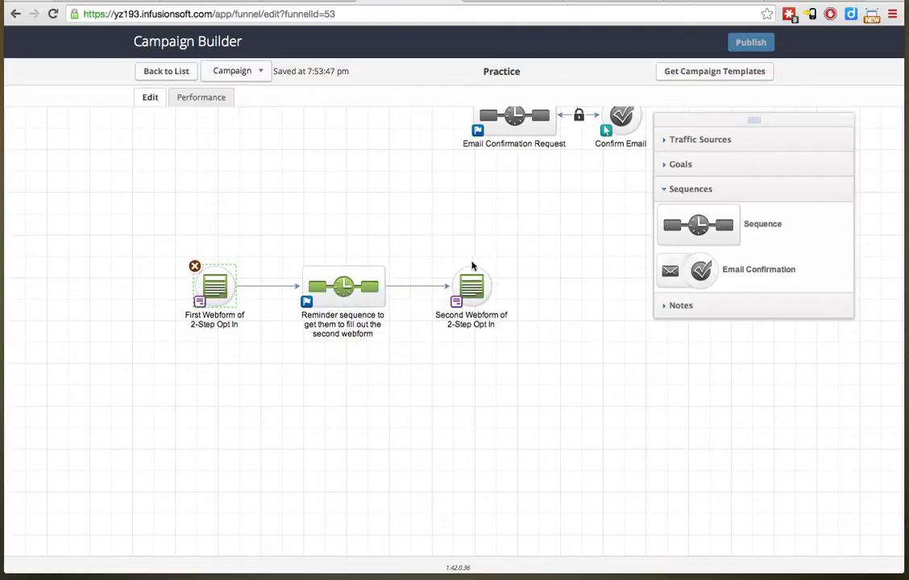
mouse_move(471, 290)
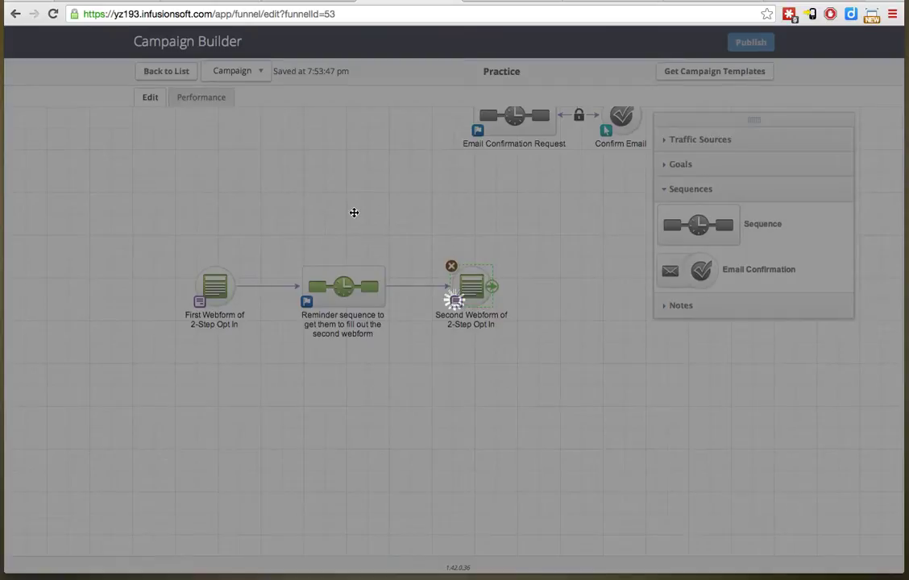
Step: Check the Second Webform's thank-you URL and its name, phone and email design, then return to the campaign
double_click(471, 286)
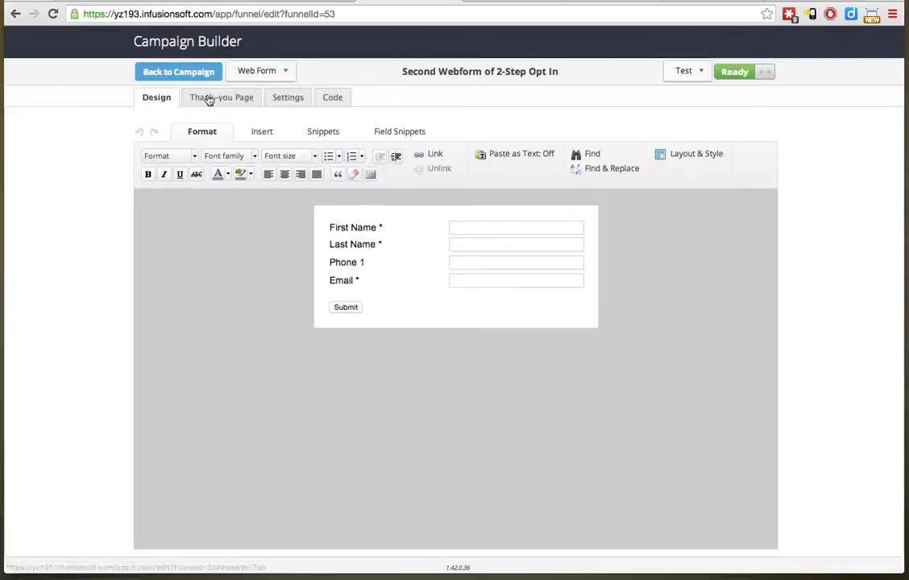
click(221, 97)
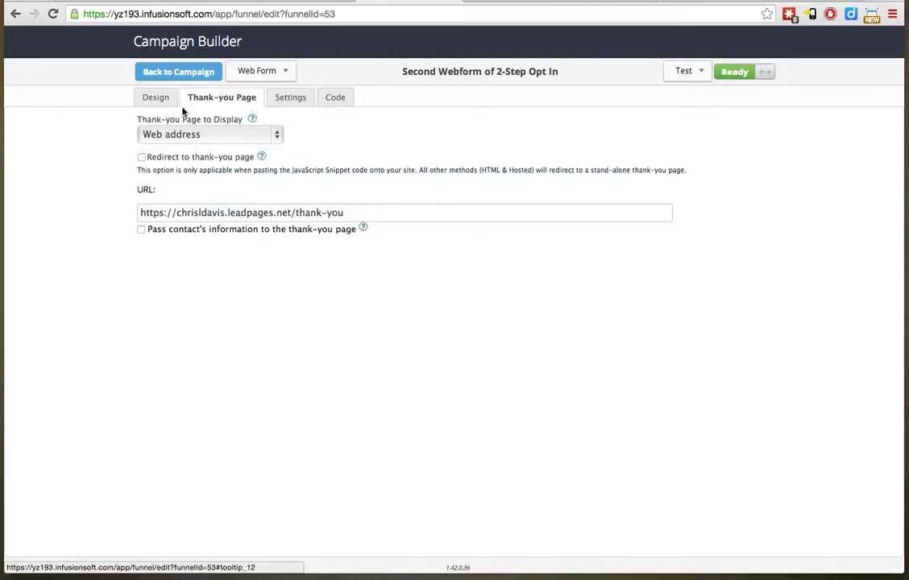
click(155, 97)
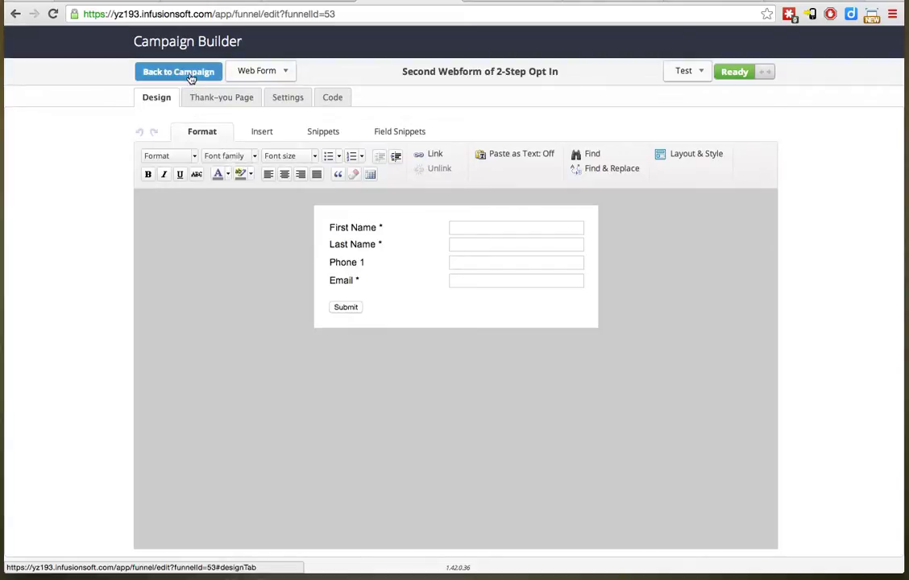
click(178, 71)
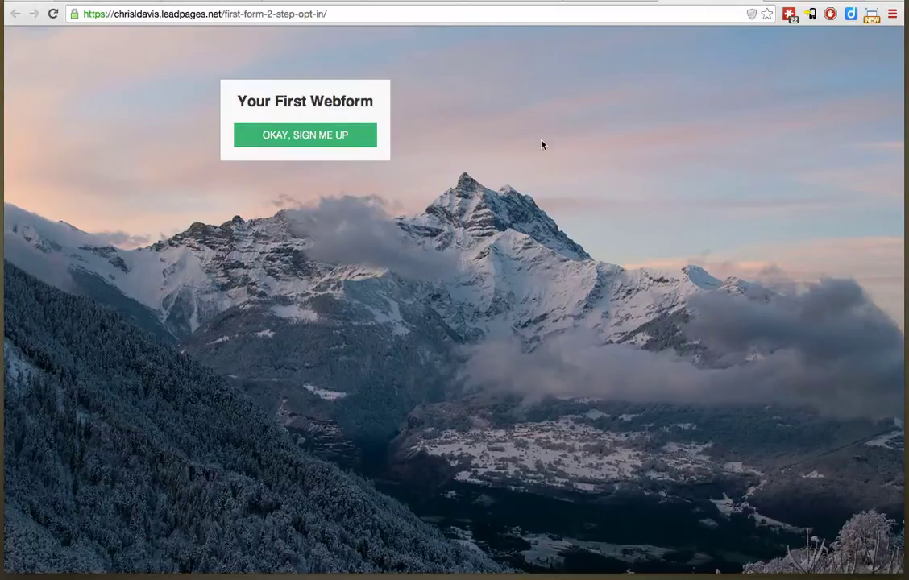
mouse_move(542, 154)
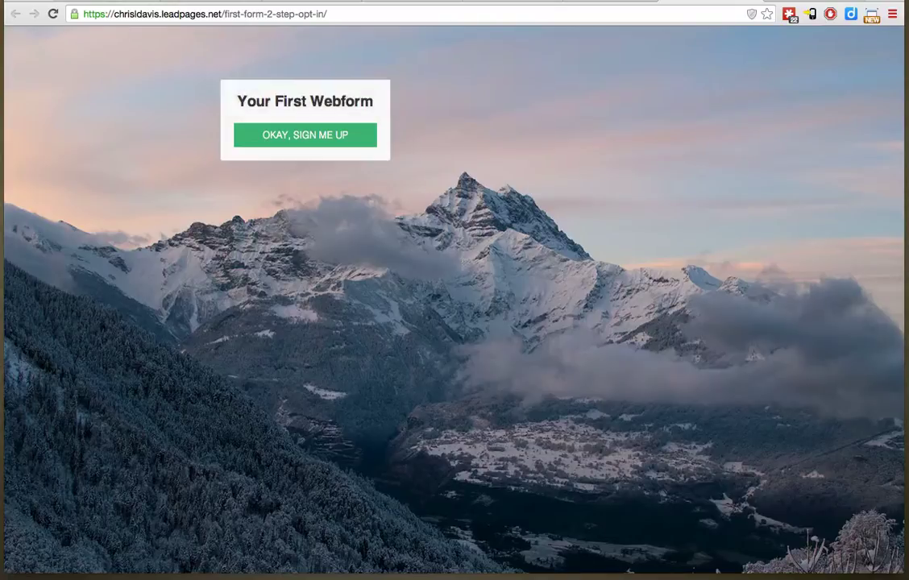
mouse_move(541, 154)
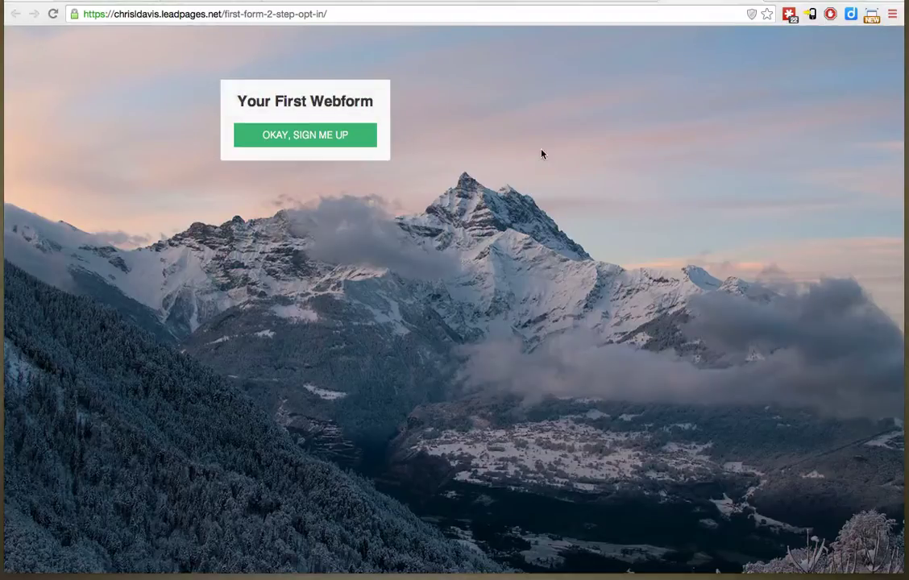
click(304, 135)
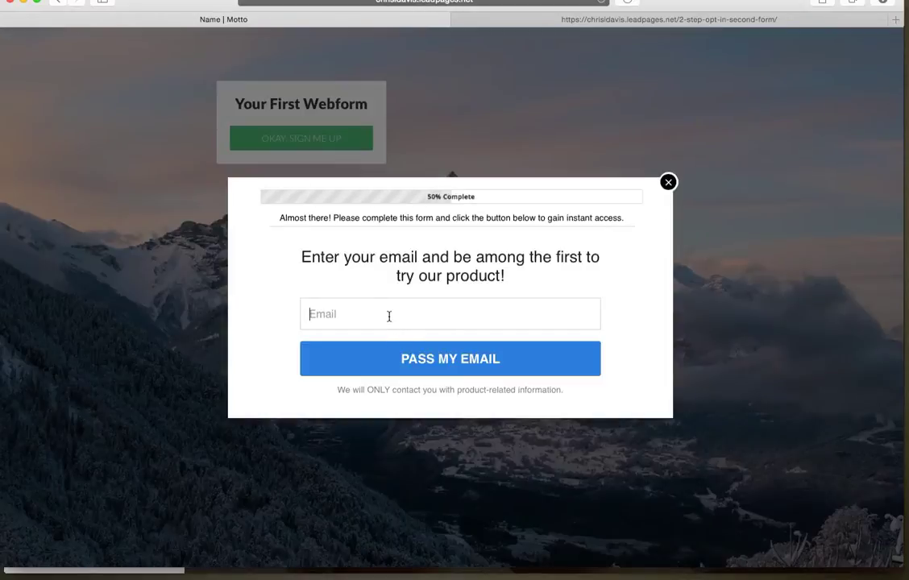
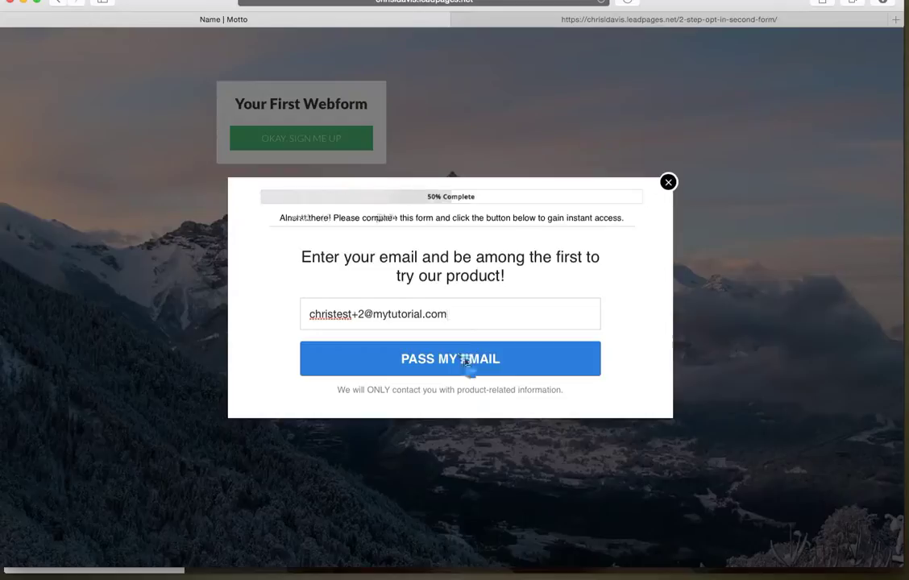
click(450, 358)
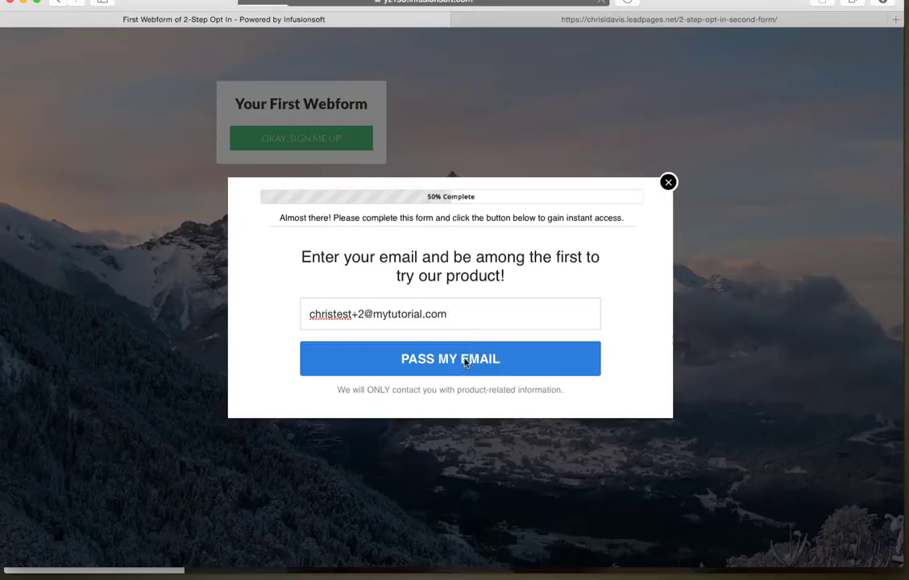
click(450, 359)
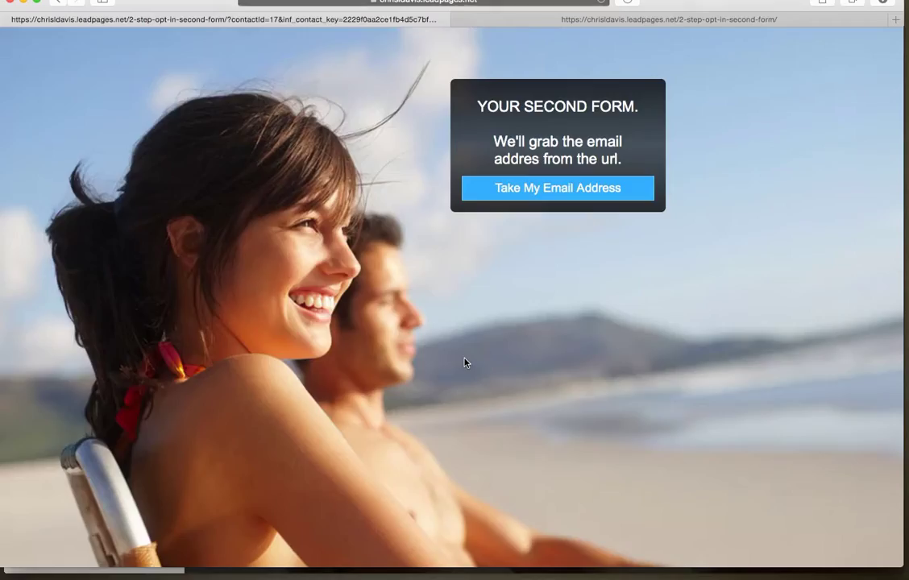
mouse_move(455, 282)
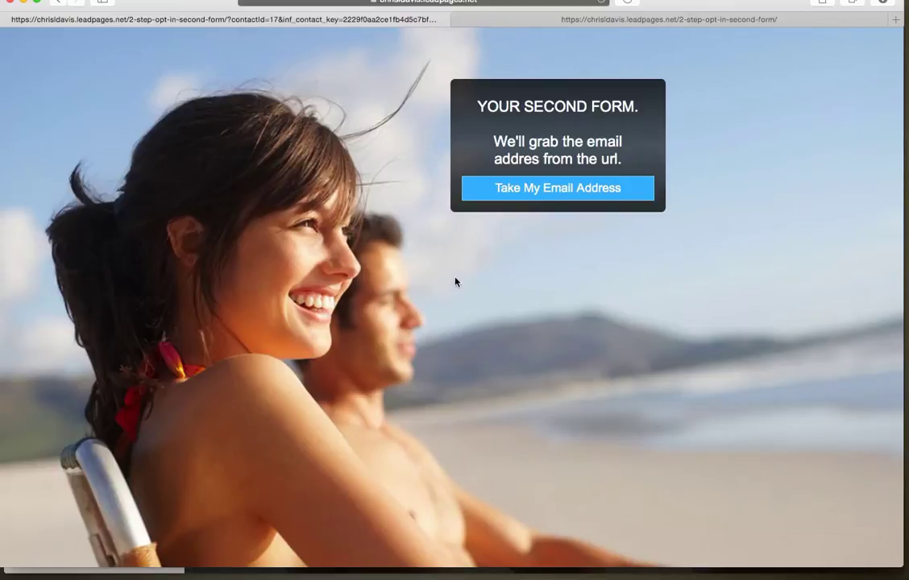
Step: Check the second form popup's Email field is empty and examine the page's address
click(557, 188)
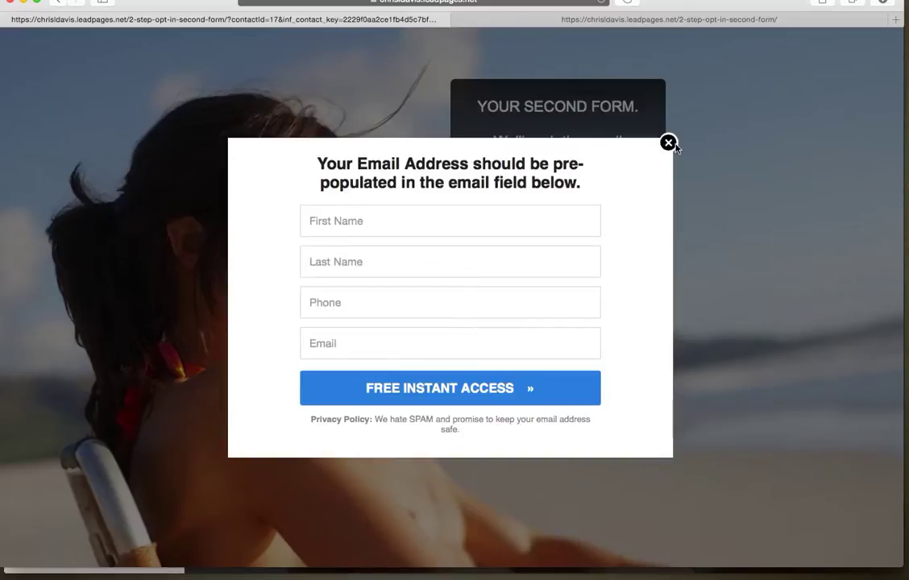
click(668, 142)
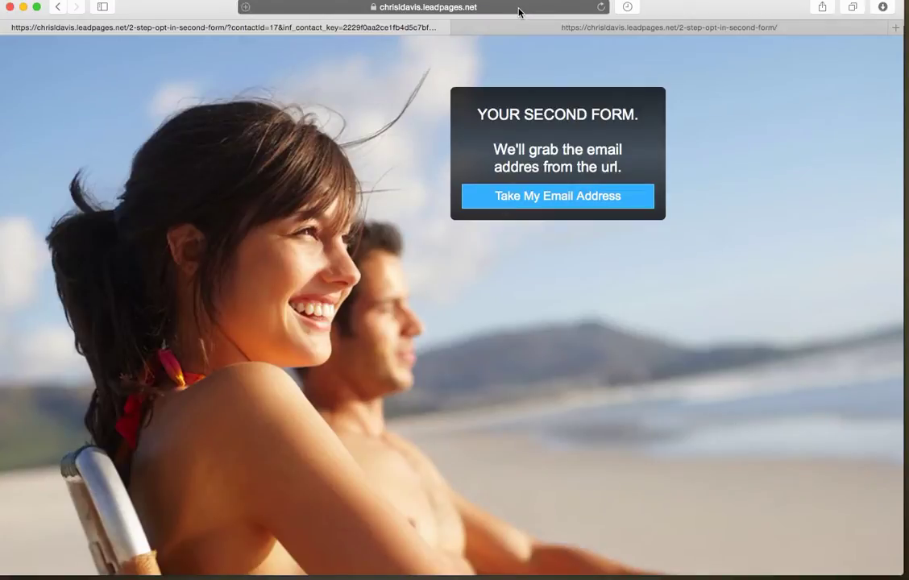
click(427, 6)
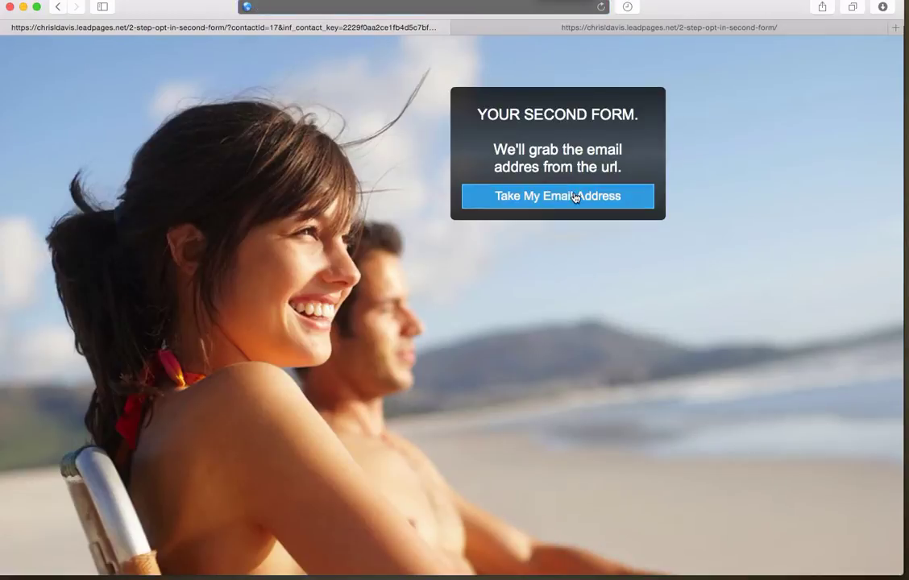
Step: Repeat the check: popup email still empty despite contact details in the URL
click(556, 195)
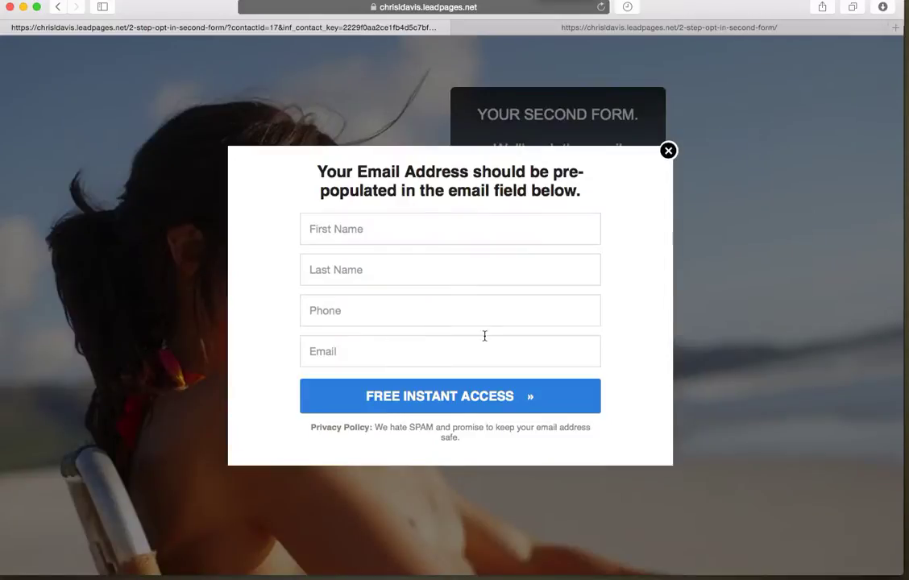
click(668, 150)
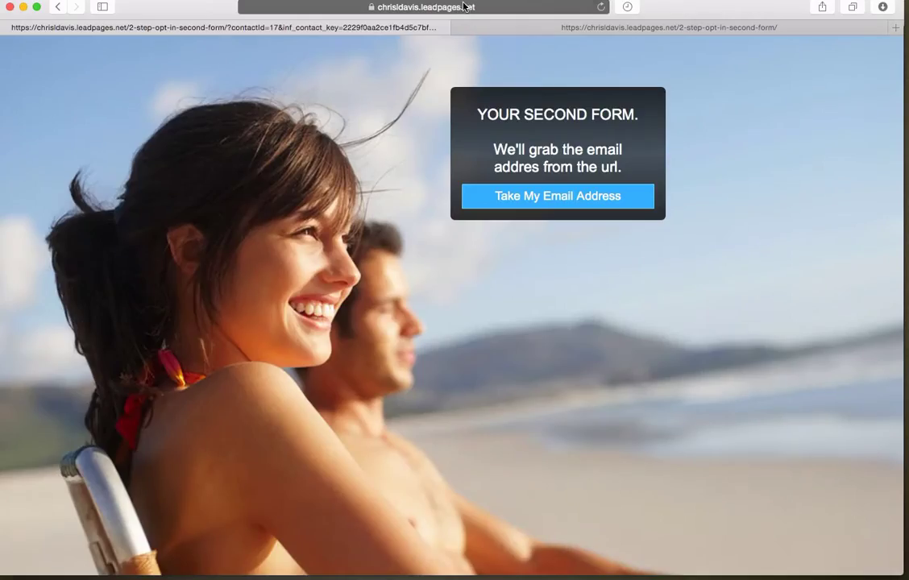
click(423, 6)
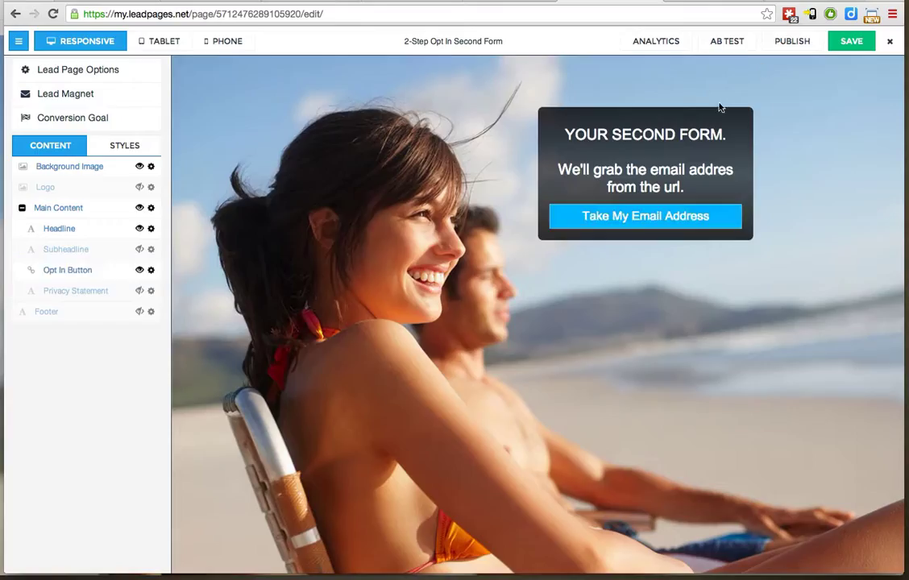
Step: Set the second form's Email field to pre-populate from the inf_field_Email URL variable
click(645, 216)
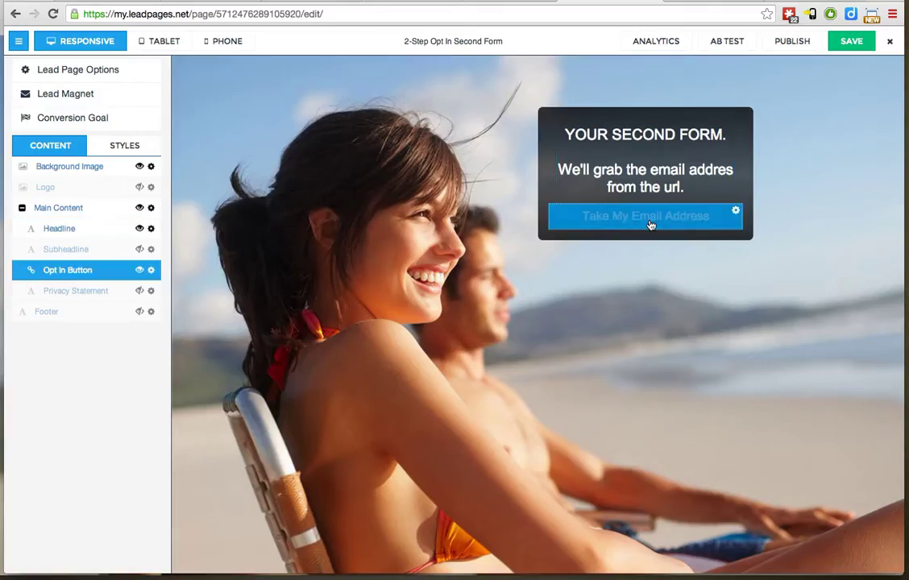
click(645, 216)
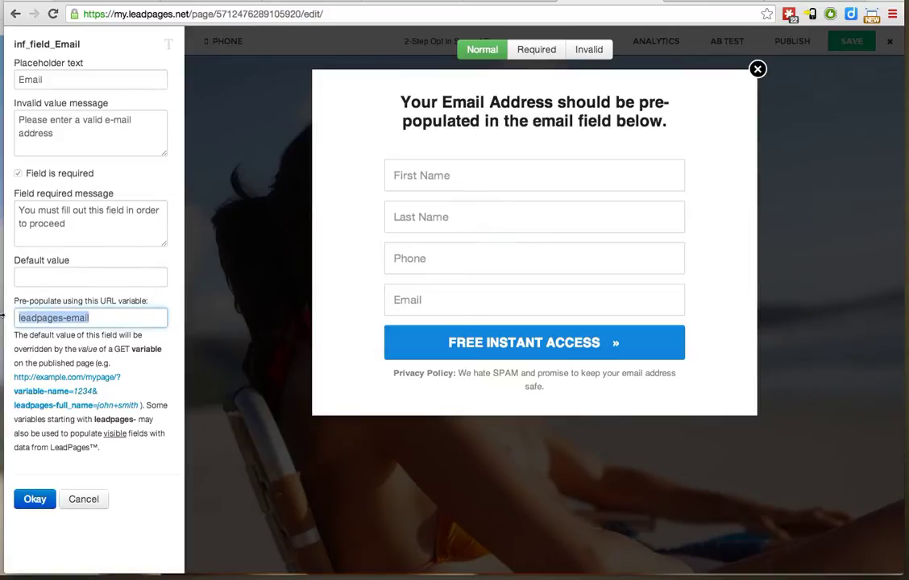
text(inf_field_Email)
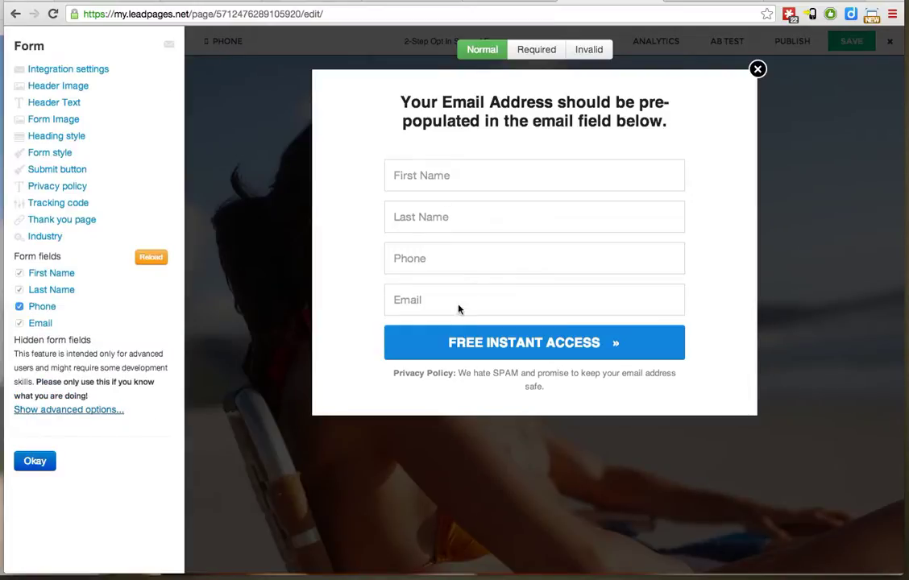
mouse_move(758, 68)
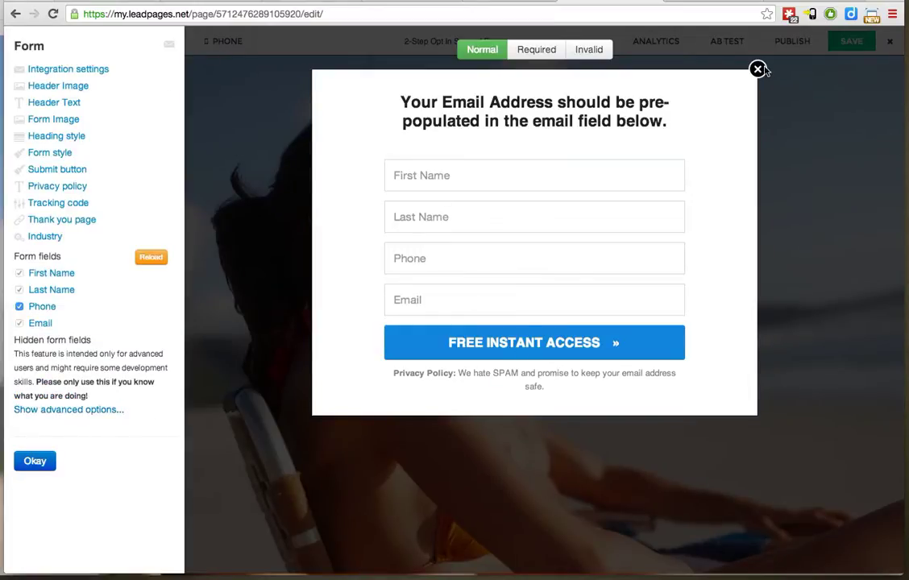
Step: Verify the Email field's URL variable, finish the form and save the page
click(756, 69)
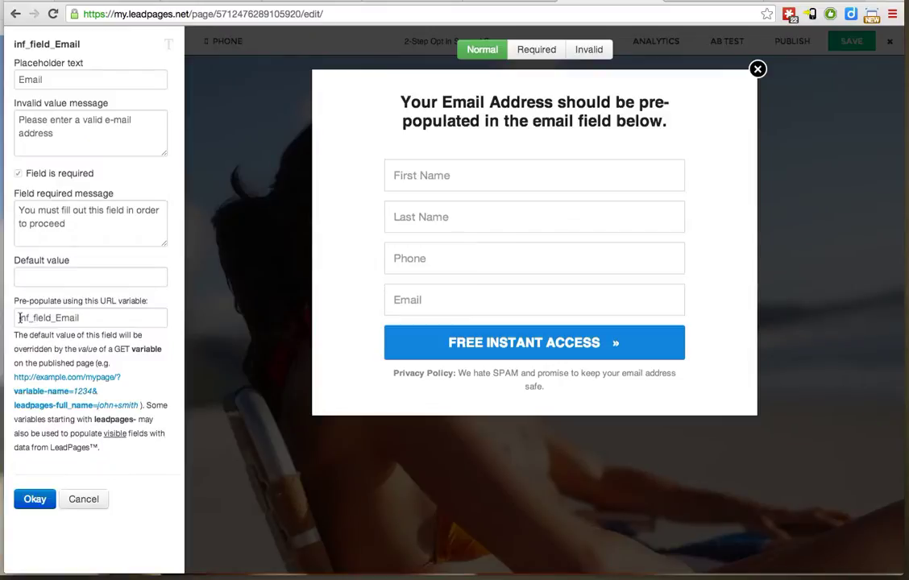
click(35, 499)
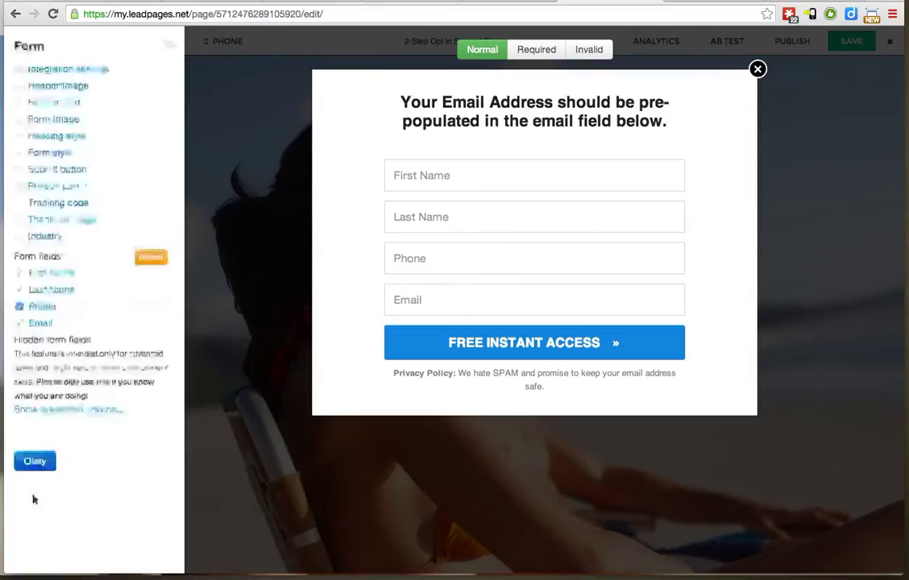
click(34, 461)
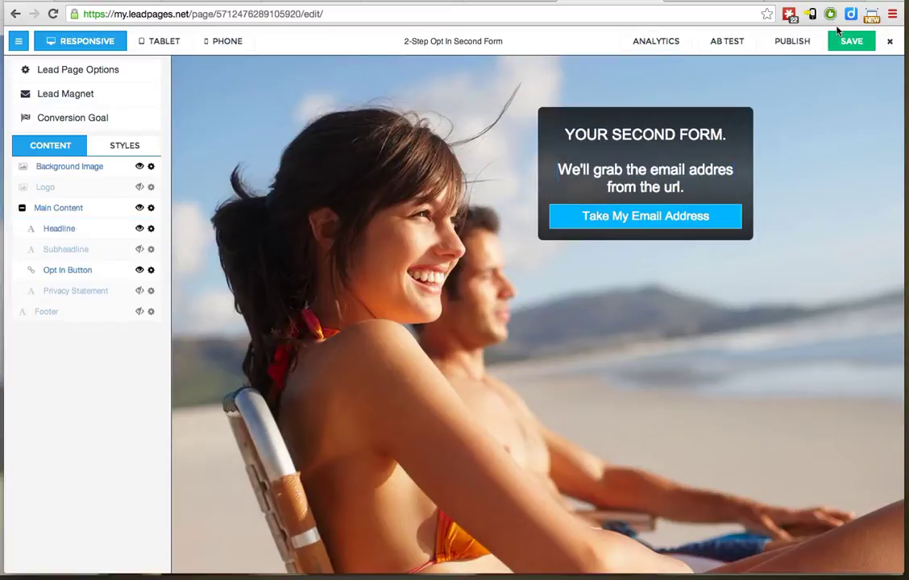
click(850, 41)
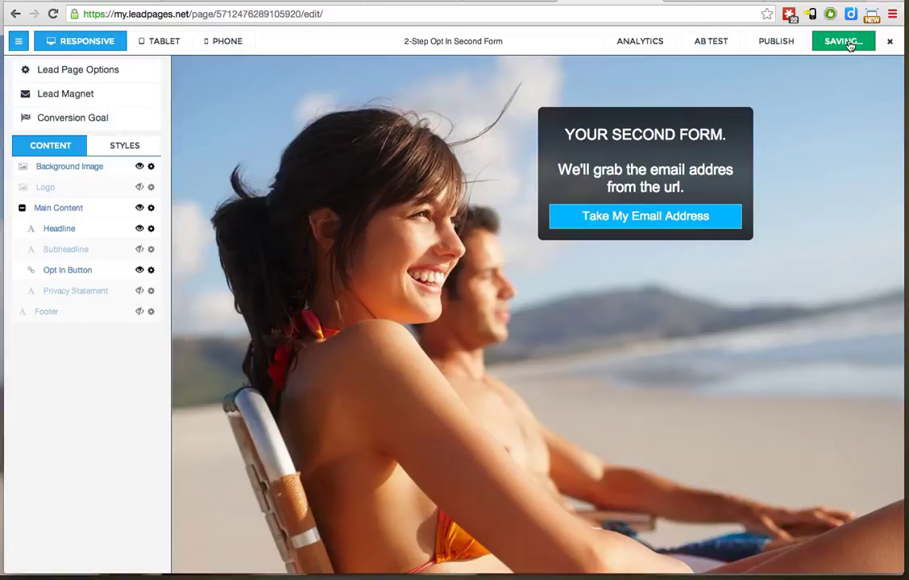
click(844, 41)
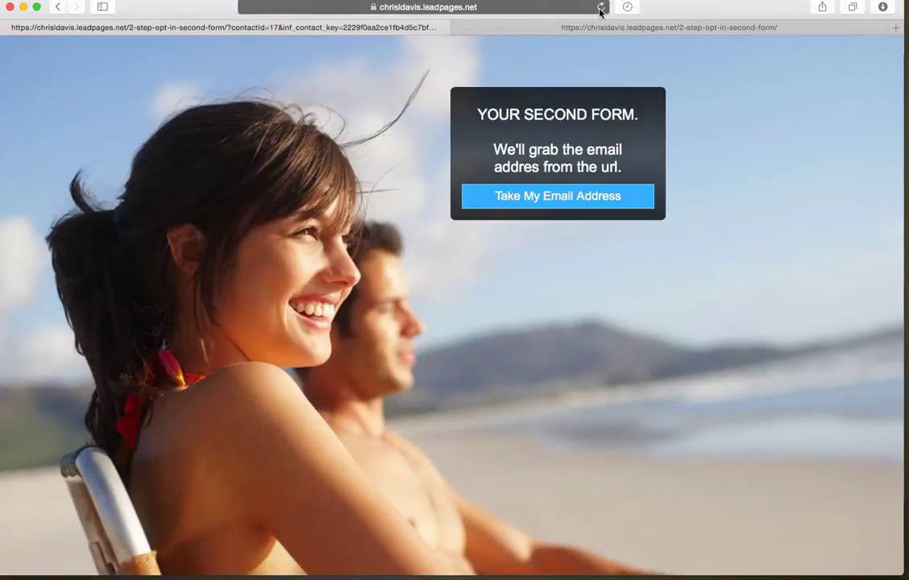
mouse_move(522, 17)
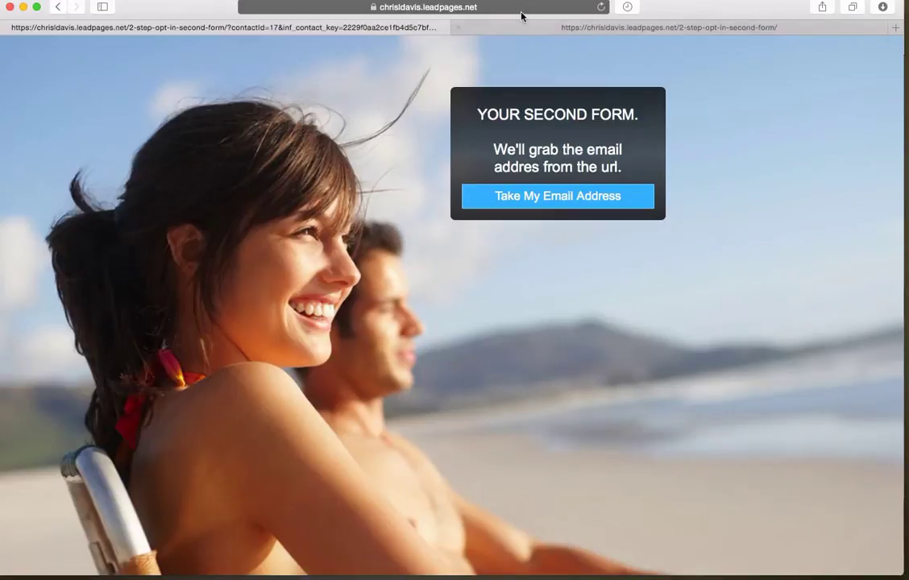
mouse_move(403, 14)
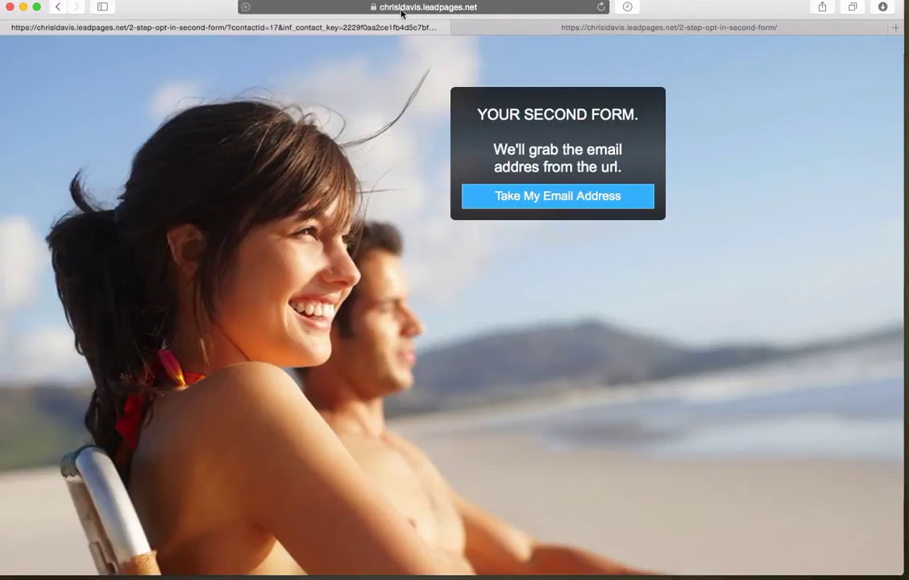
click(427, 7)
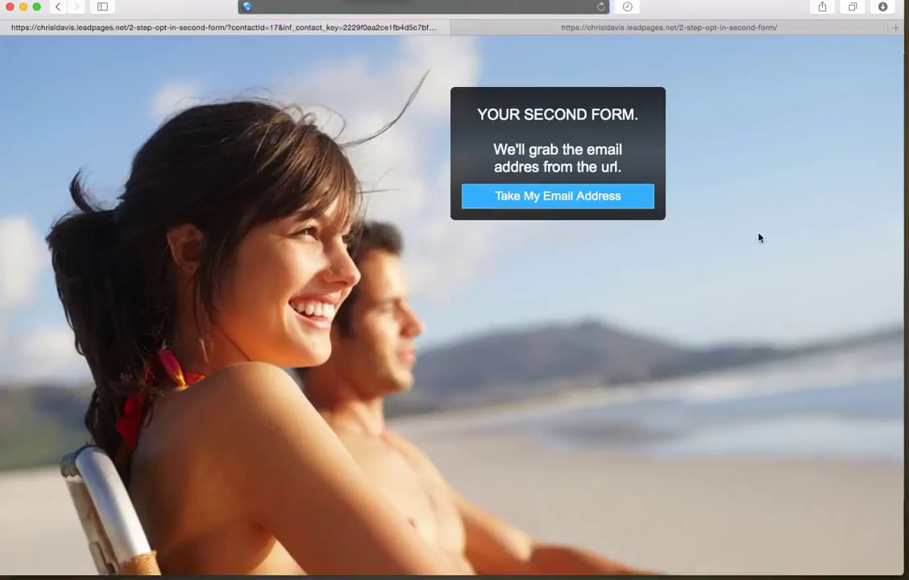
click(556, 195)
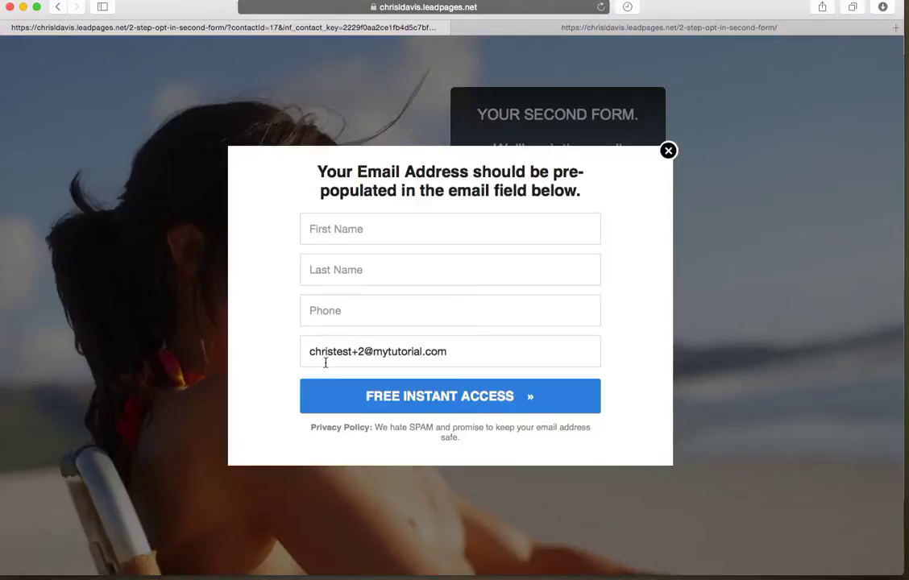
mouse_move(403, 340)
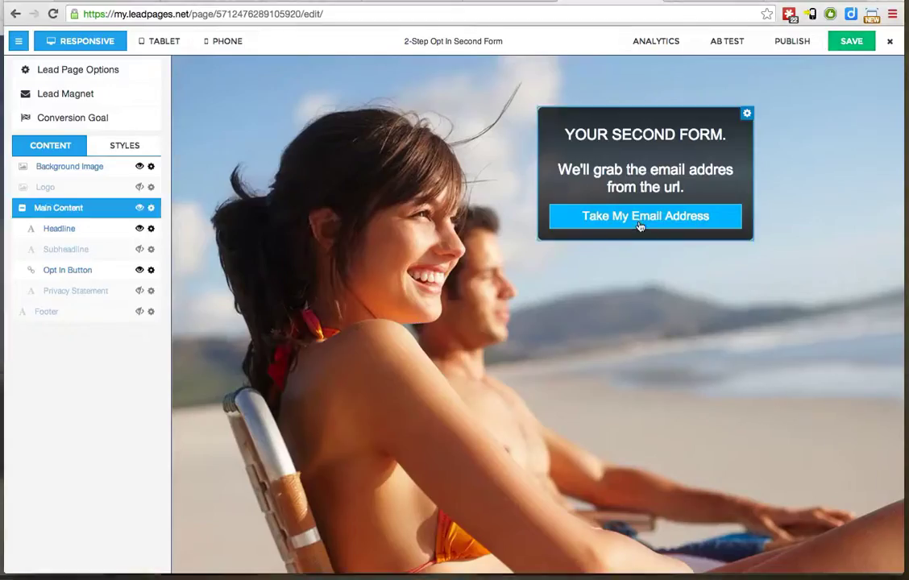
click(644, 215)
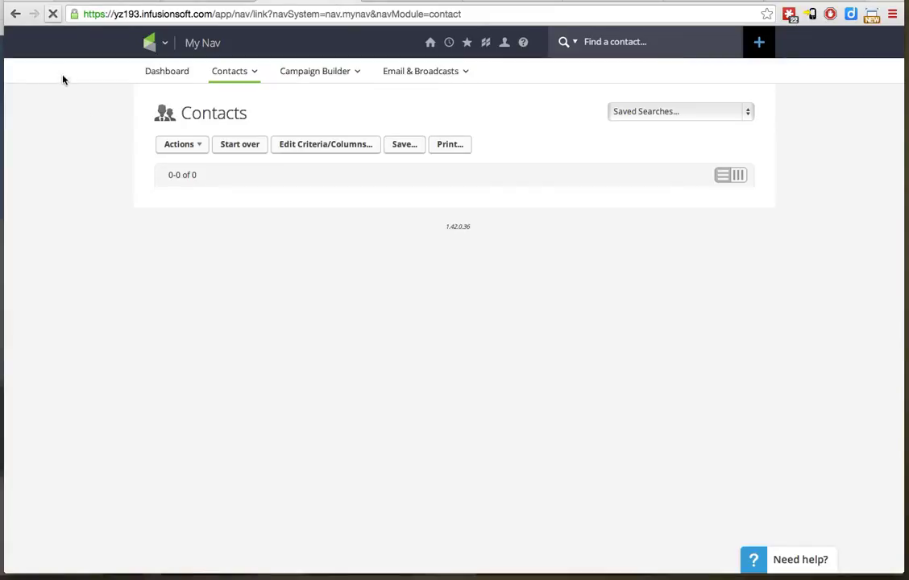
mouse_move(95, 139)
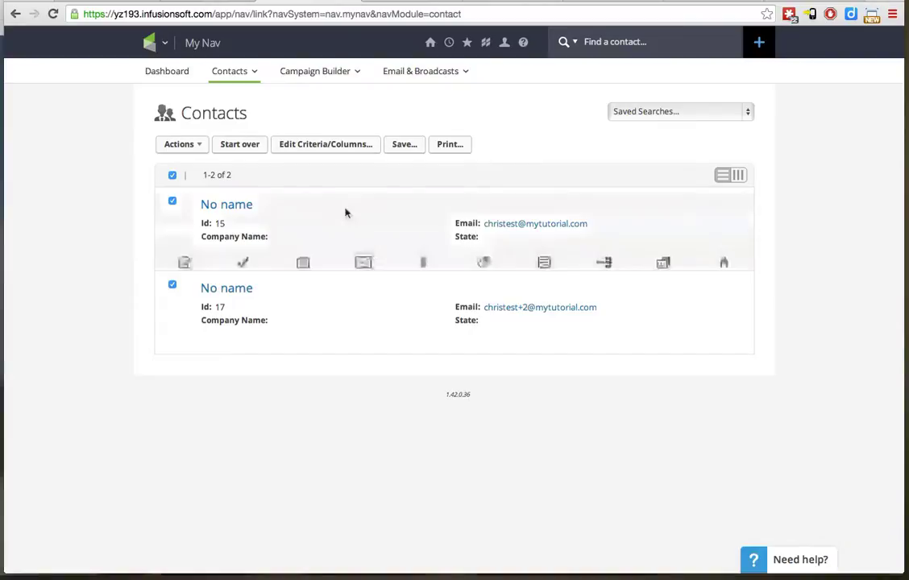
mouse_move(516, 316)
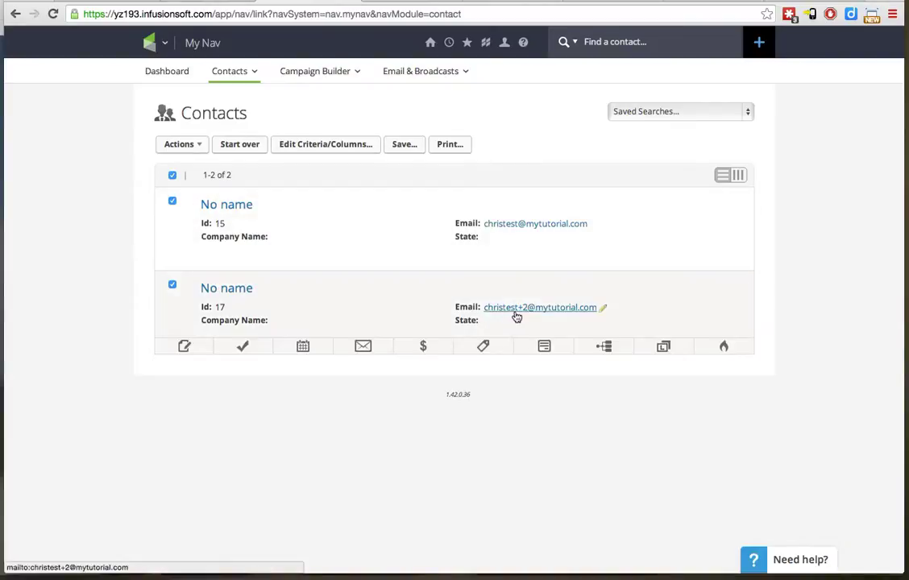
mouse_move(226, 287)
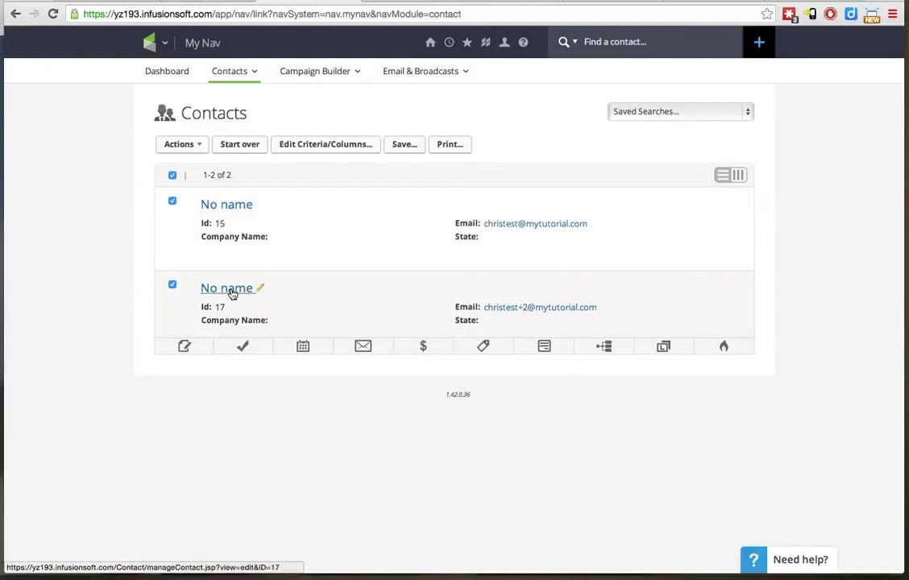
click(226, 287)
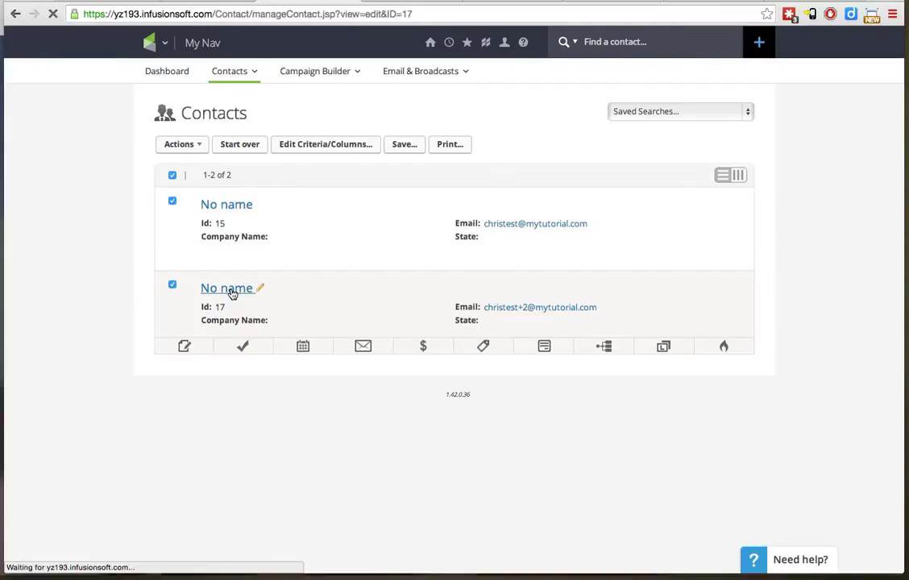
click(226, 287)
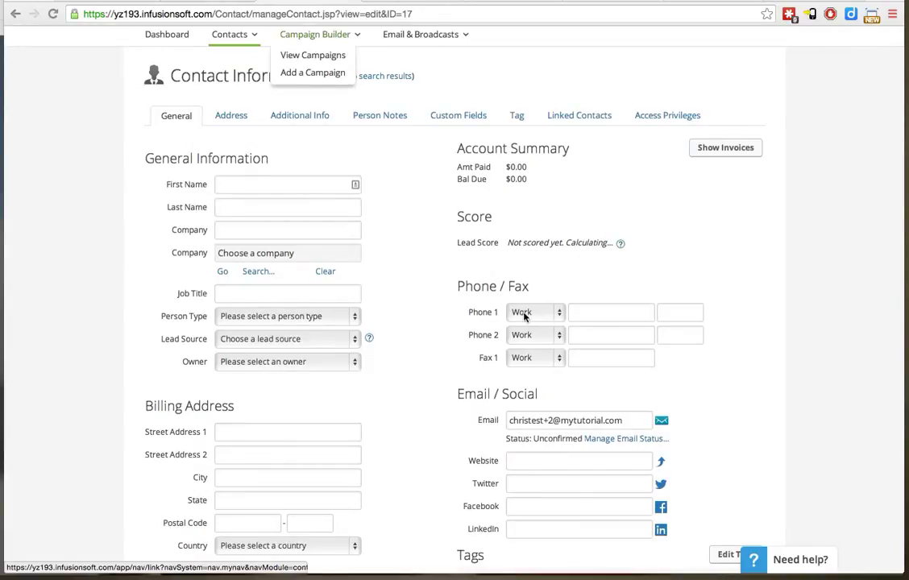
scroll(down, 3)
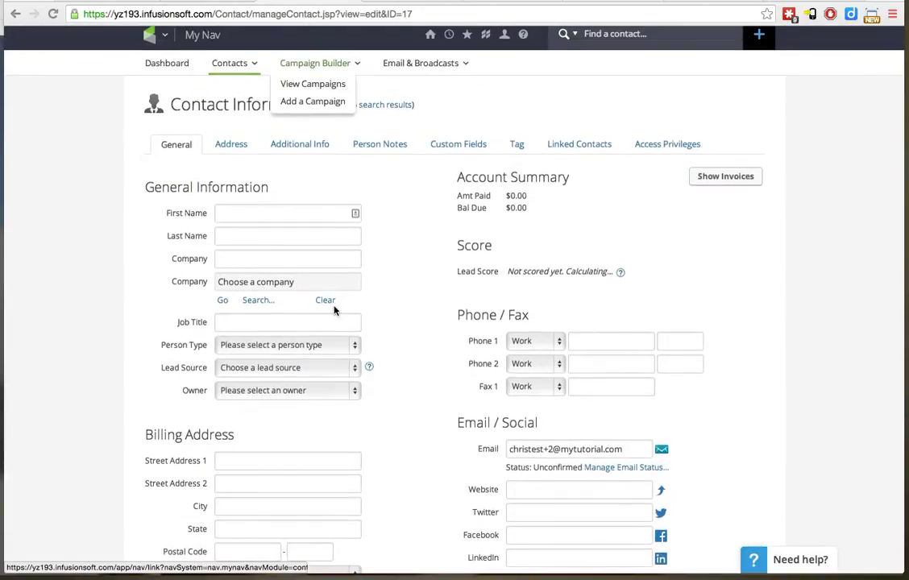
click(4, 85)
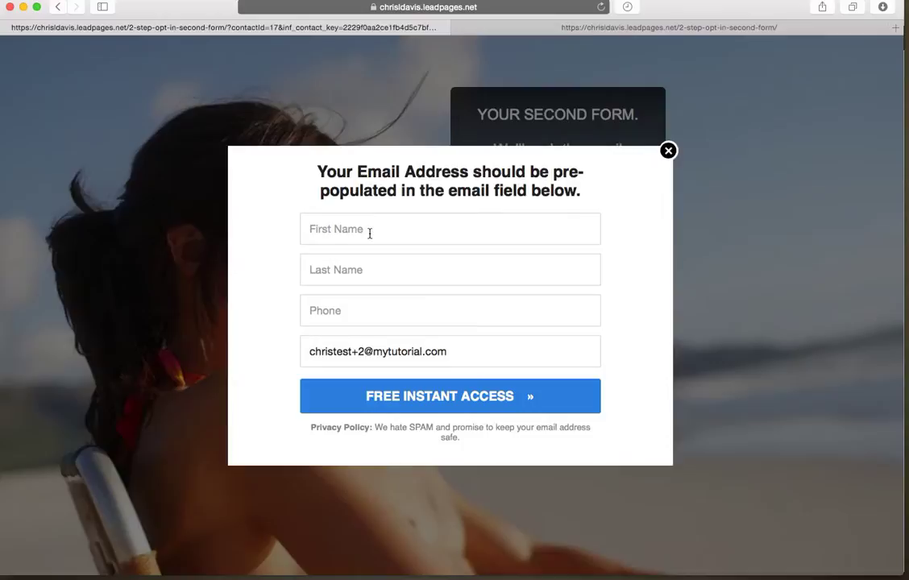
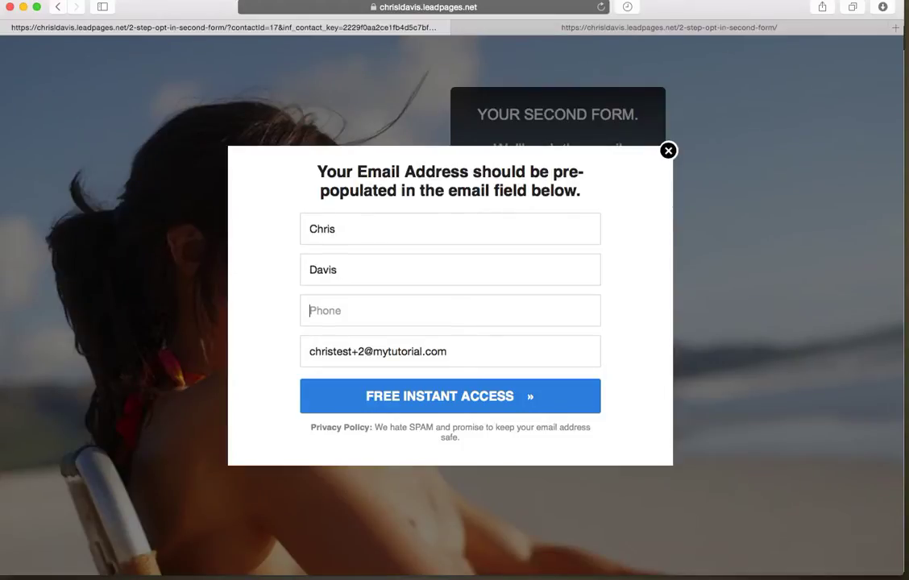
text(555612)
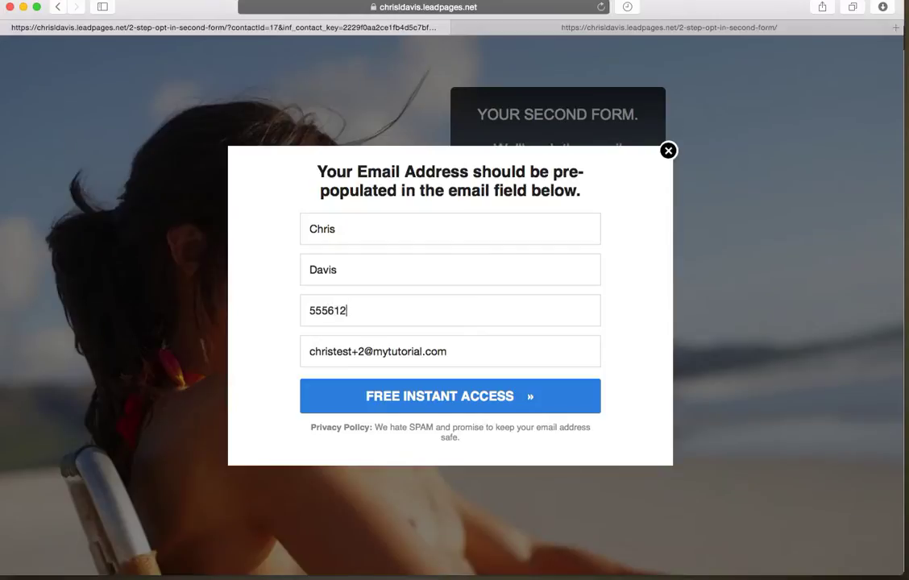
text(5587)
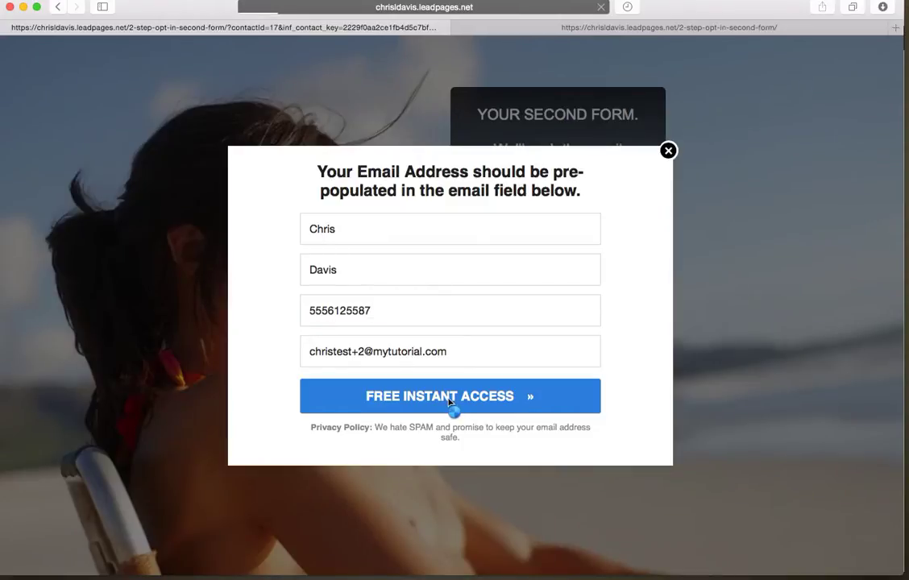
click(449, 395)
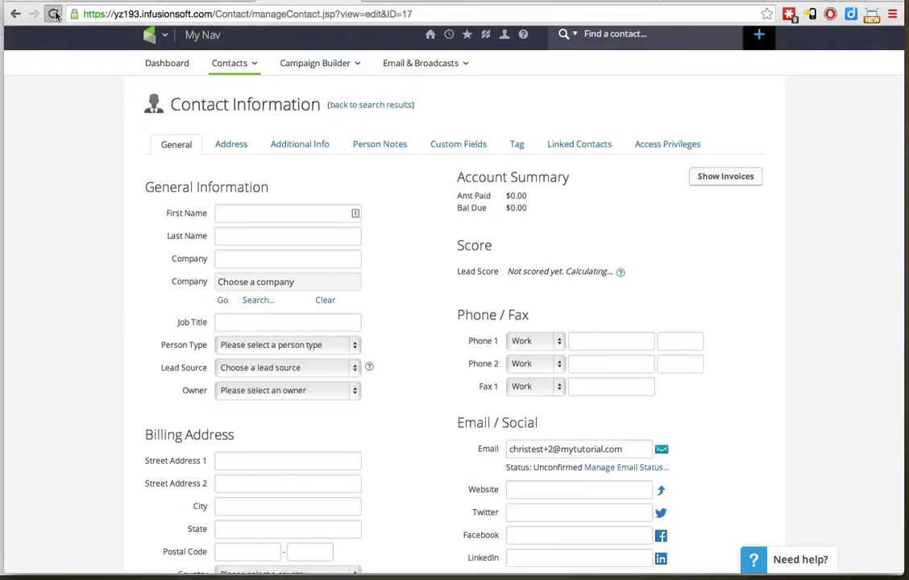
click(54, 14)
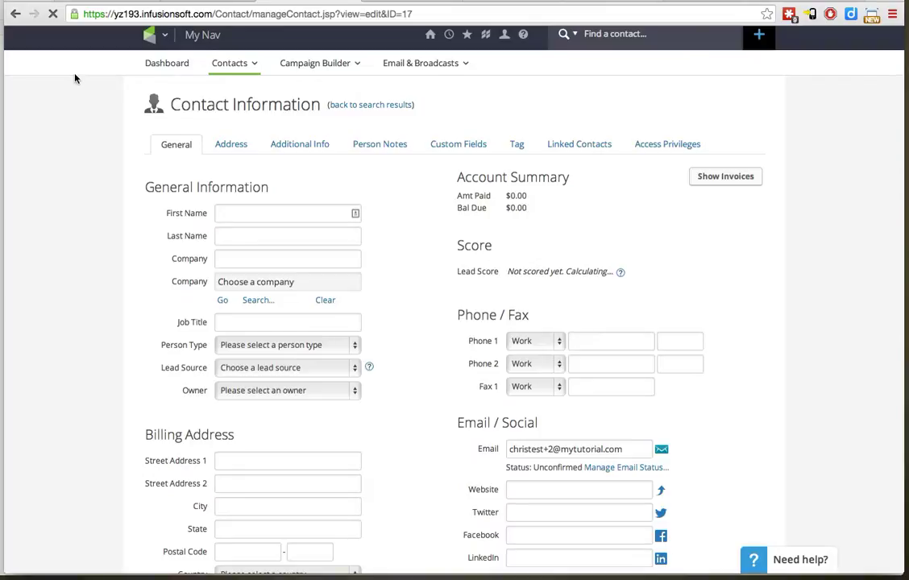
mouse_move(685, 301)
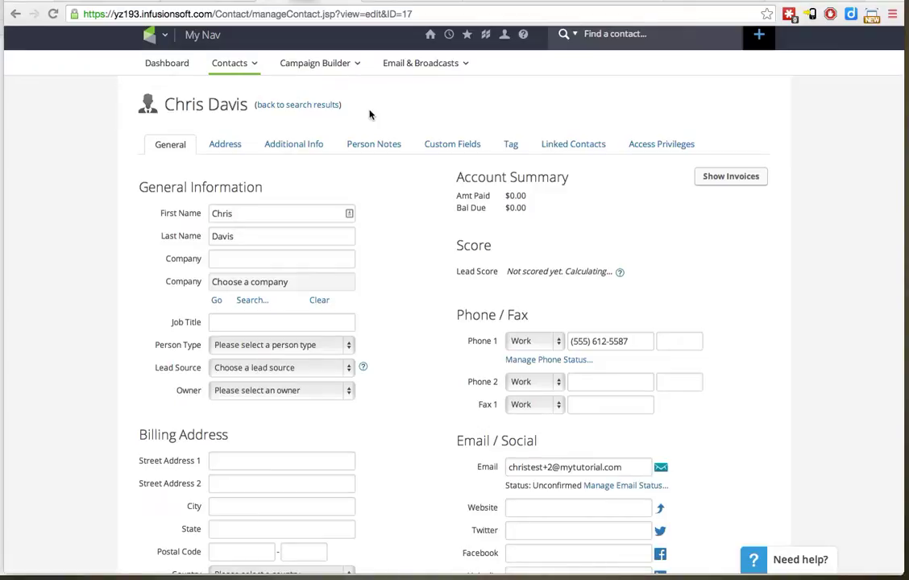
mouse_move(195, 215)
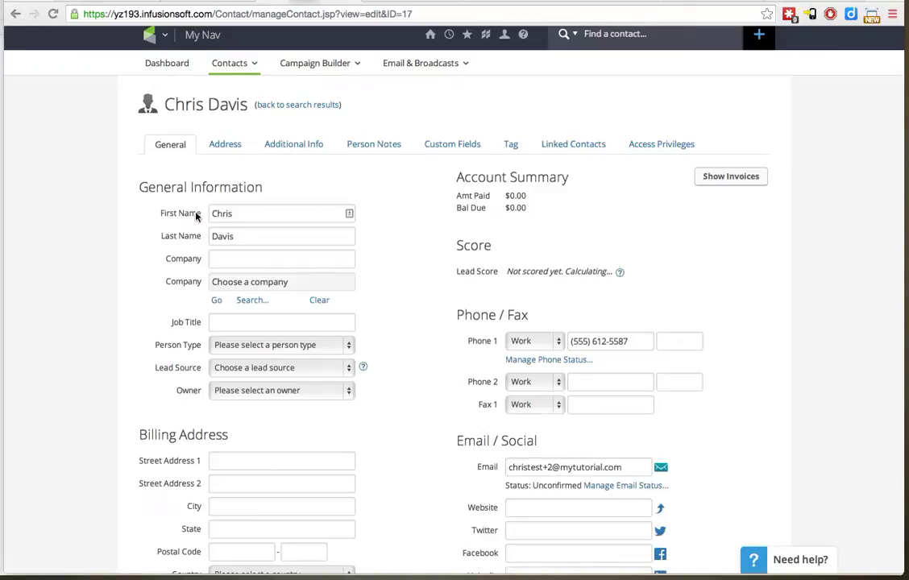
mouse_move(599, 362)
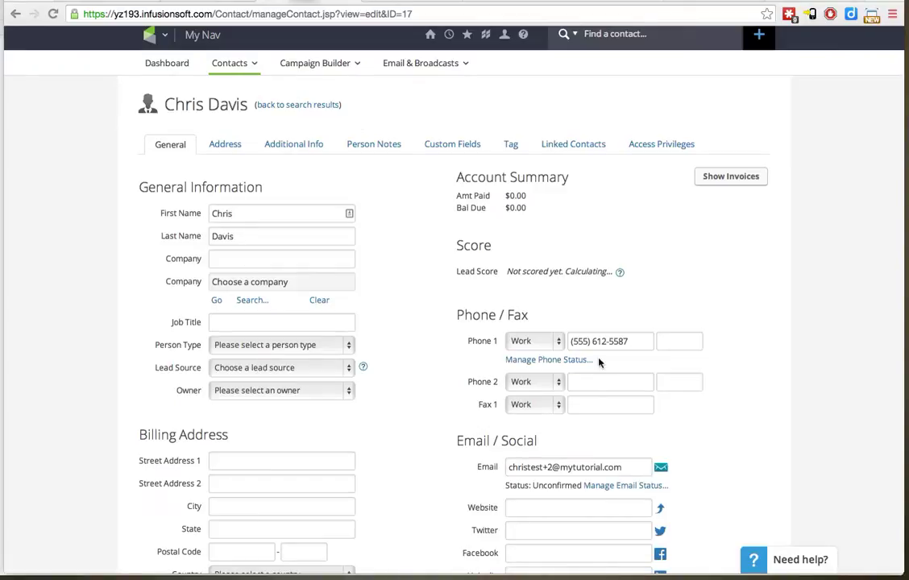
mouse_move(245, 176)
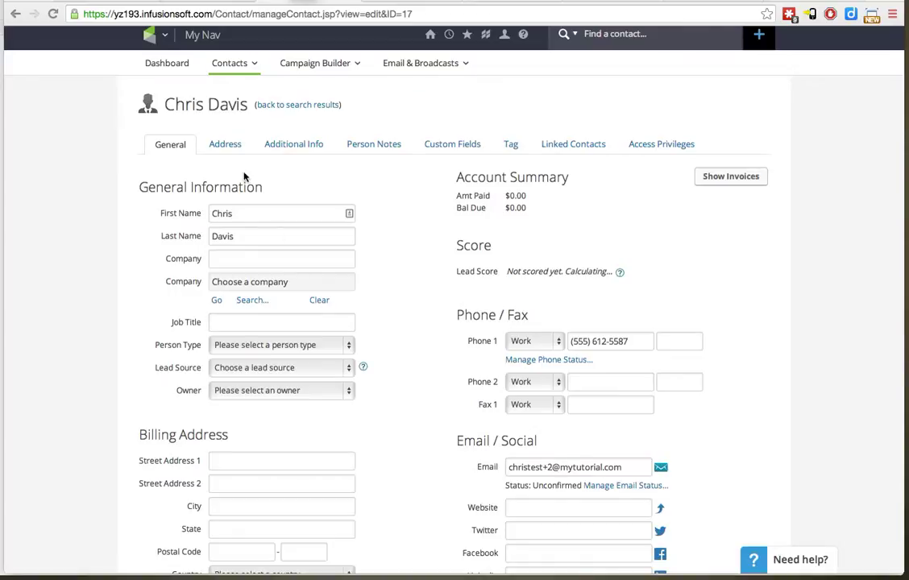
scroll(down, 3)
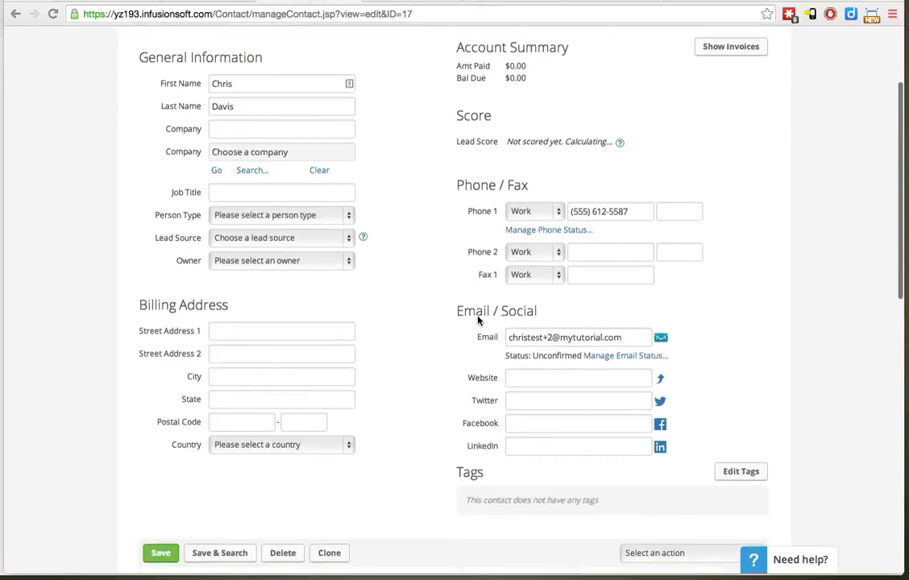
scroll(up, 3)
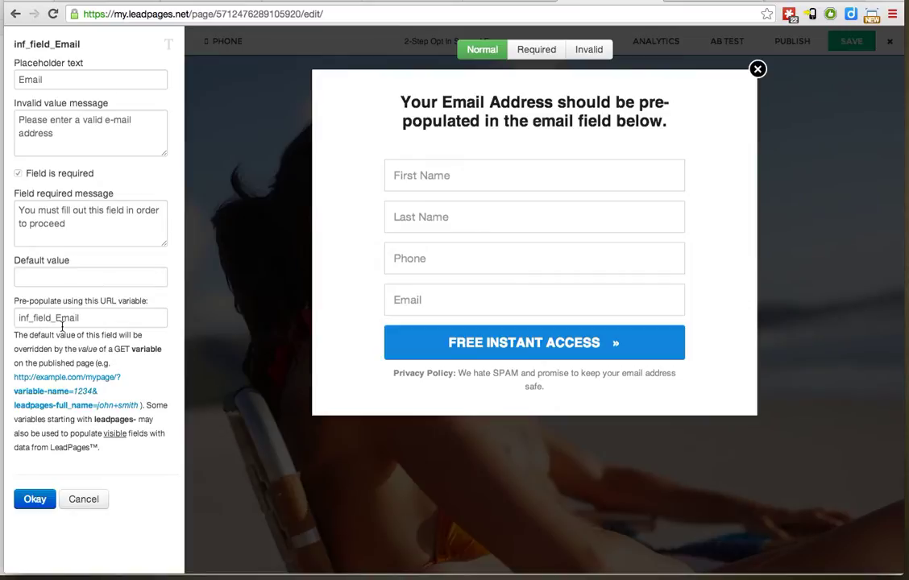
mouse_move(79, 172)
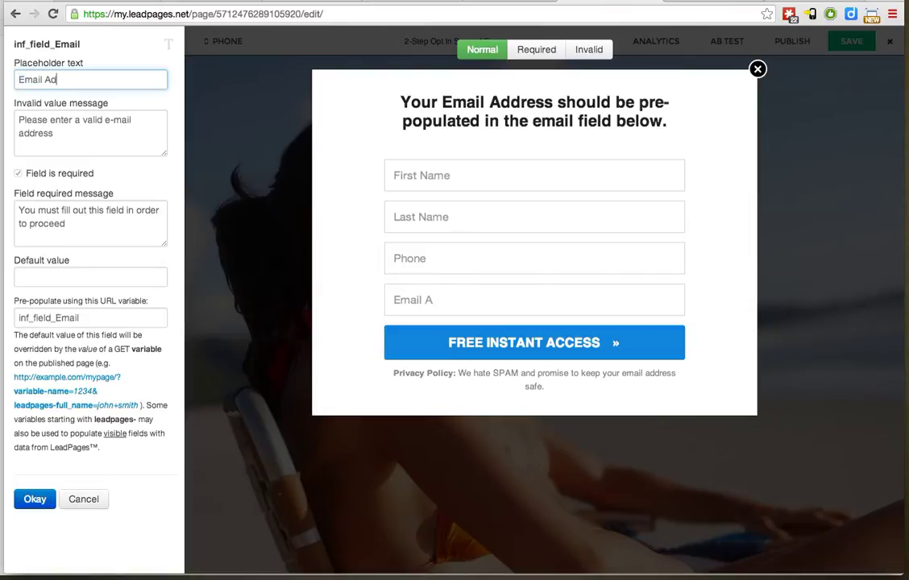
Step: Set the email field's placeholder to 'Email Address' and confirm the change
text(dress)
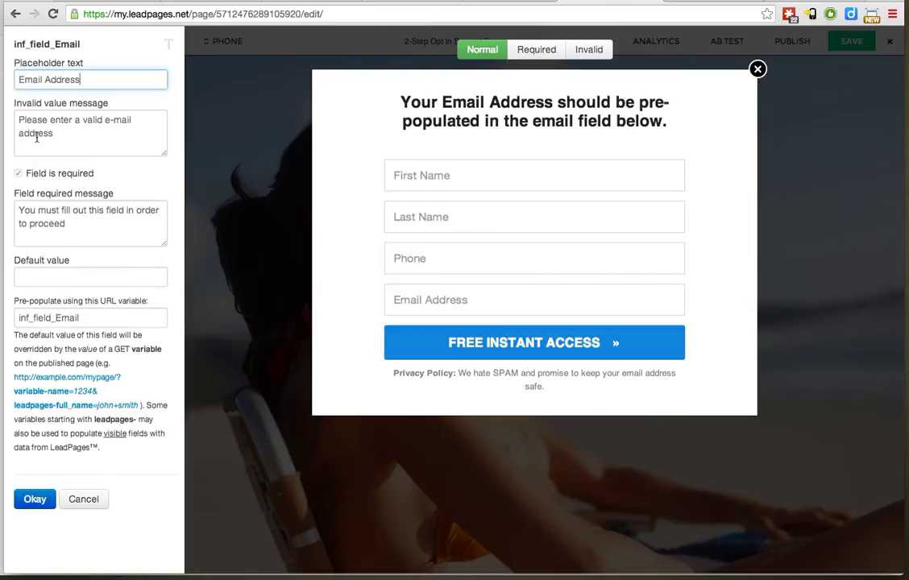
click(90, 276)
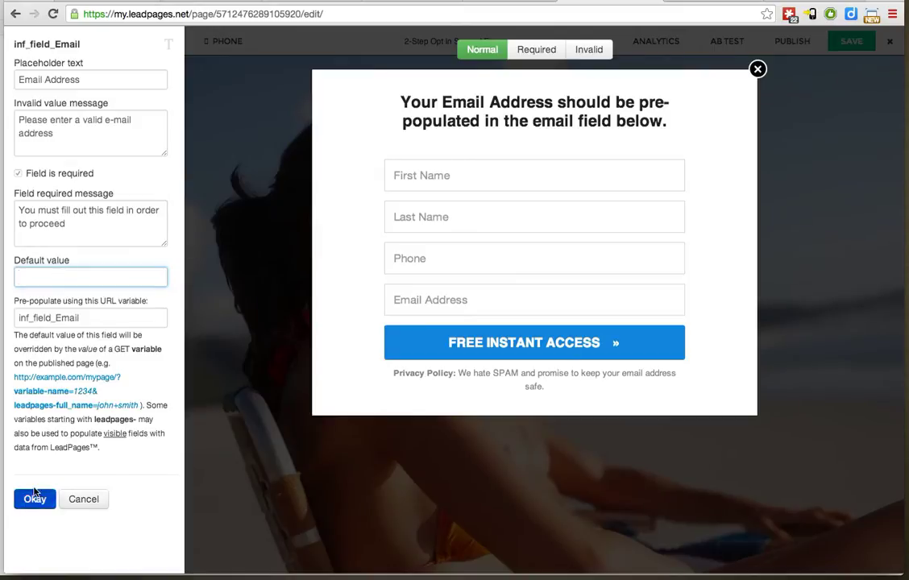
click(534, 257)
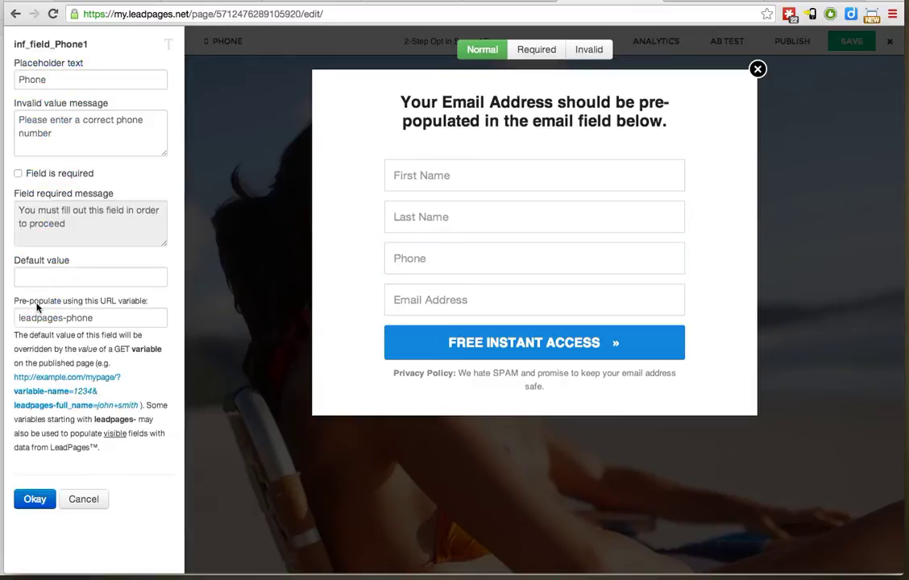